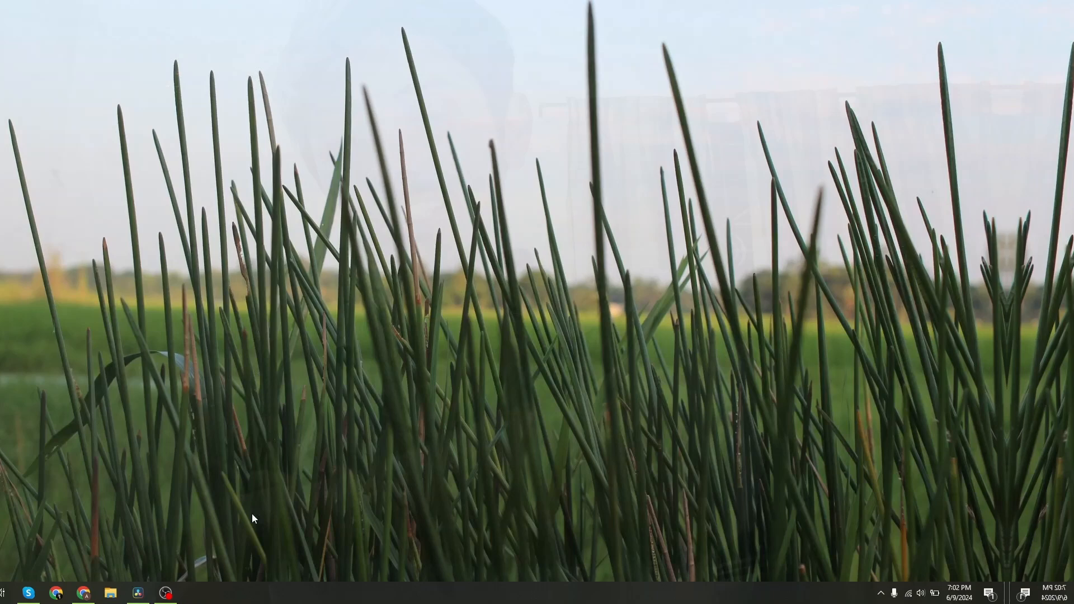
Open and maximize Disk Management, then view Disk 0's Volumes tab showing GPT partition style
right_click(4, 592)
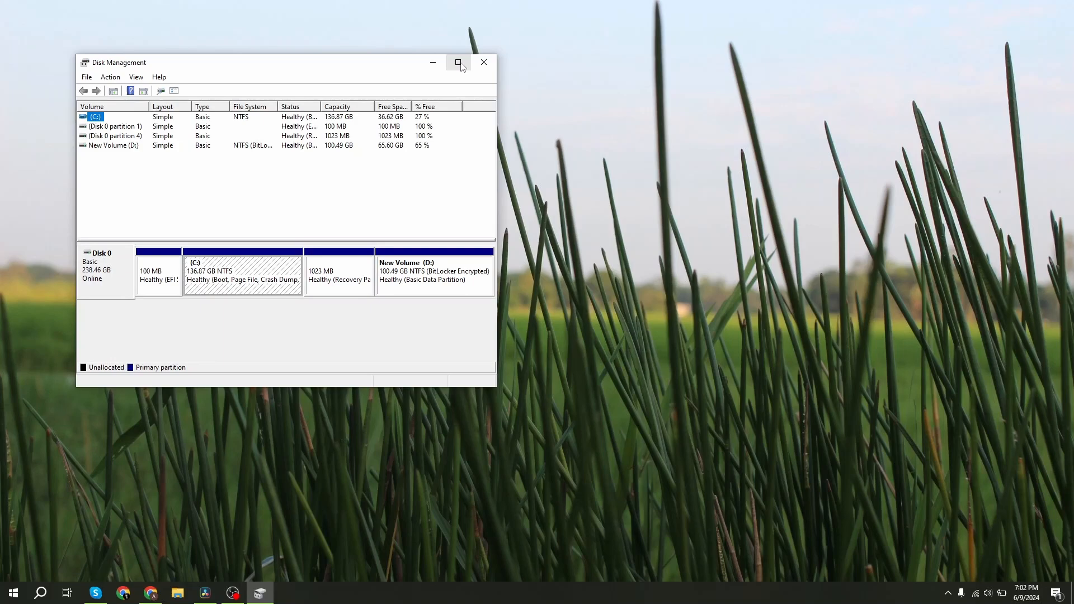
left_click(459, 62)
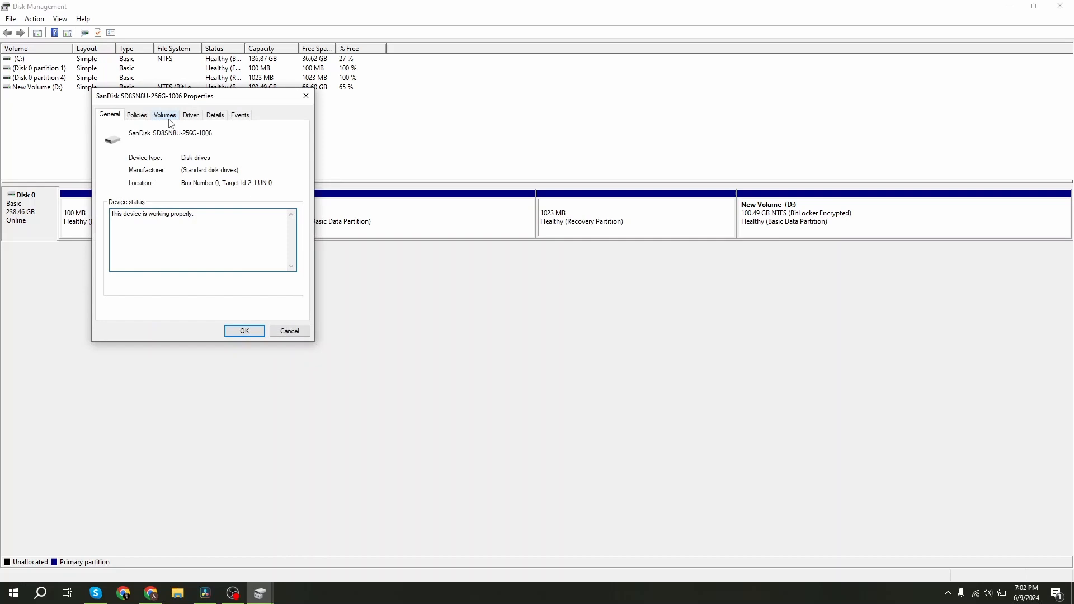
left_click(165, 114)
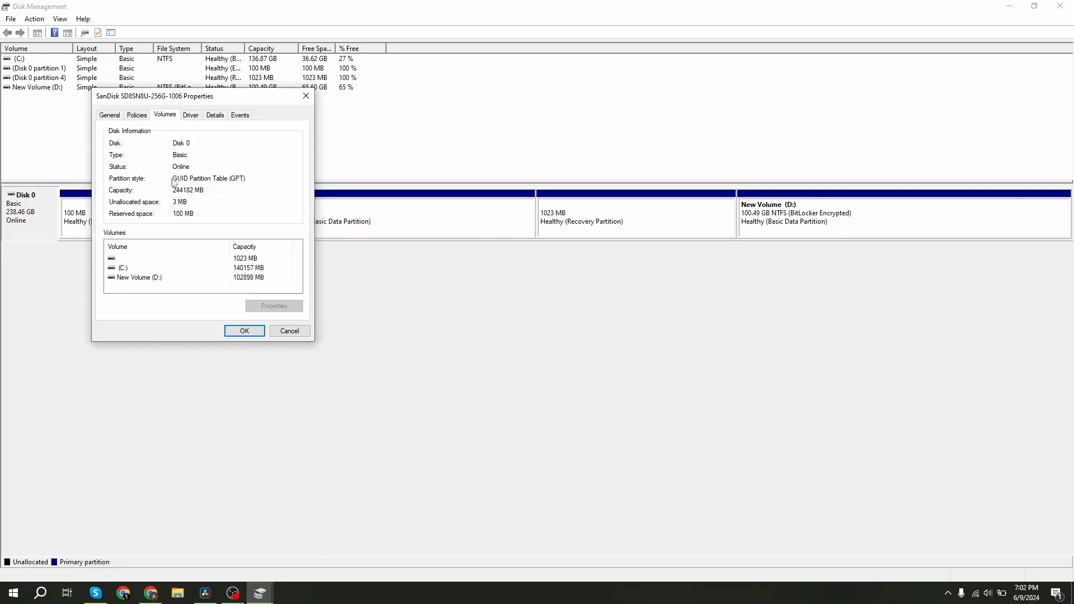
mouse_move(262, 180)
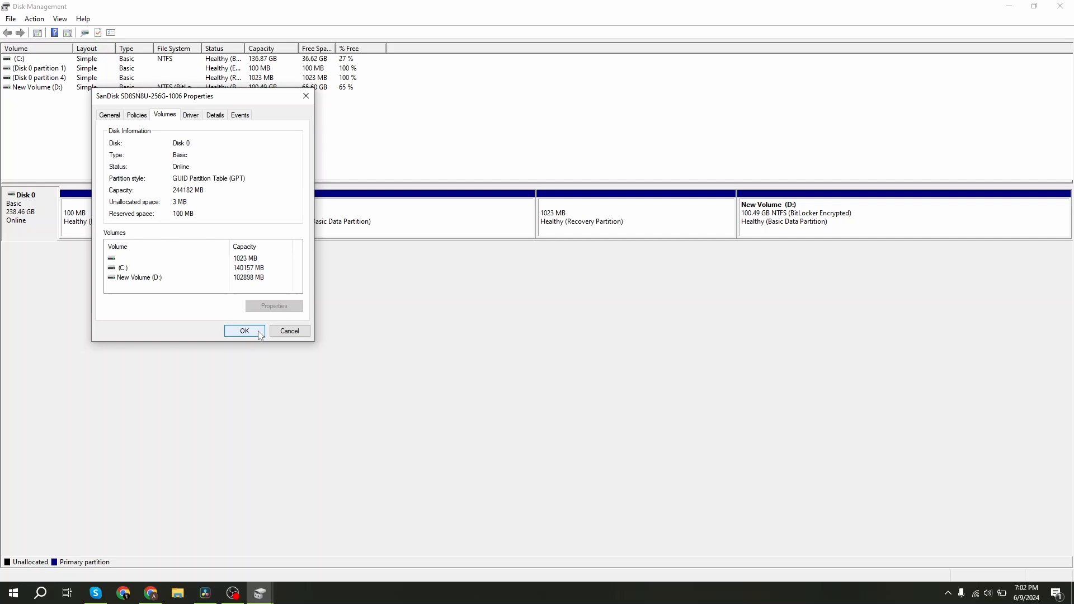
mouse_move(254, 332)
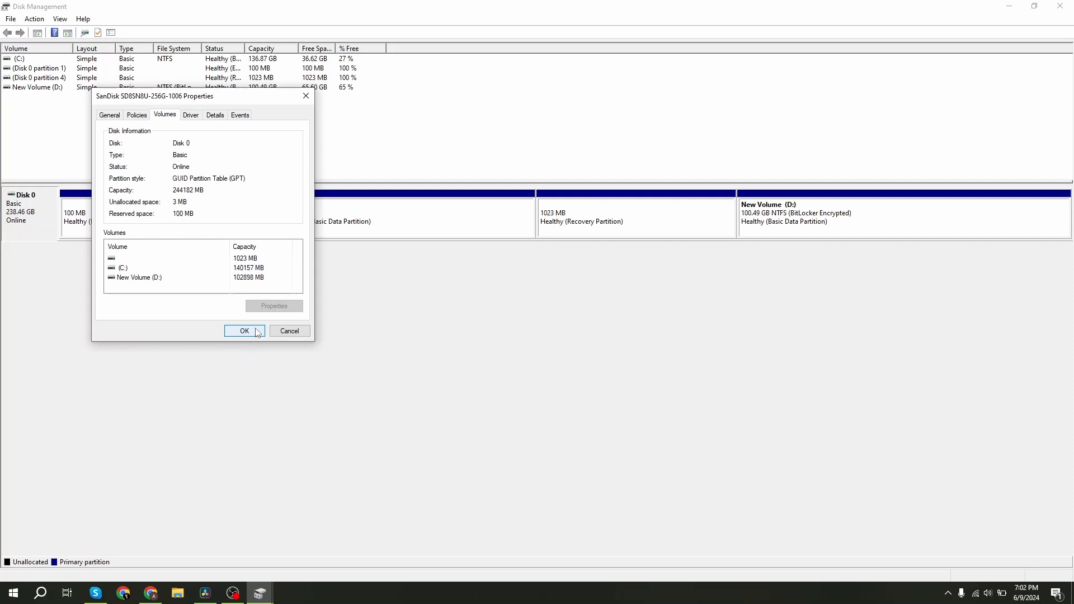
mouse_move(252, 333)
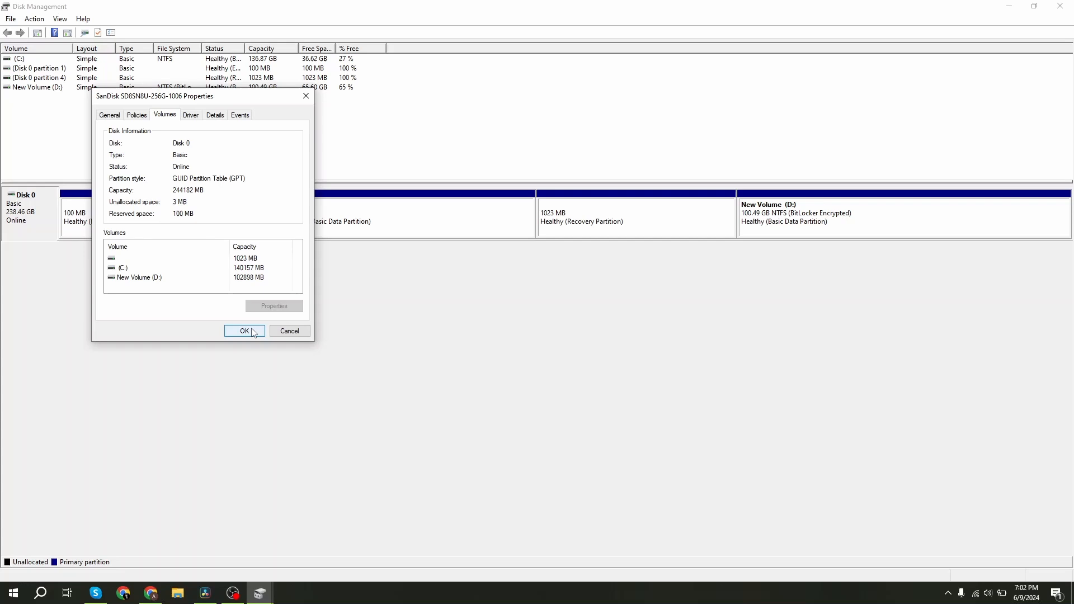
mouse_move(250, 336)
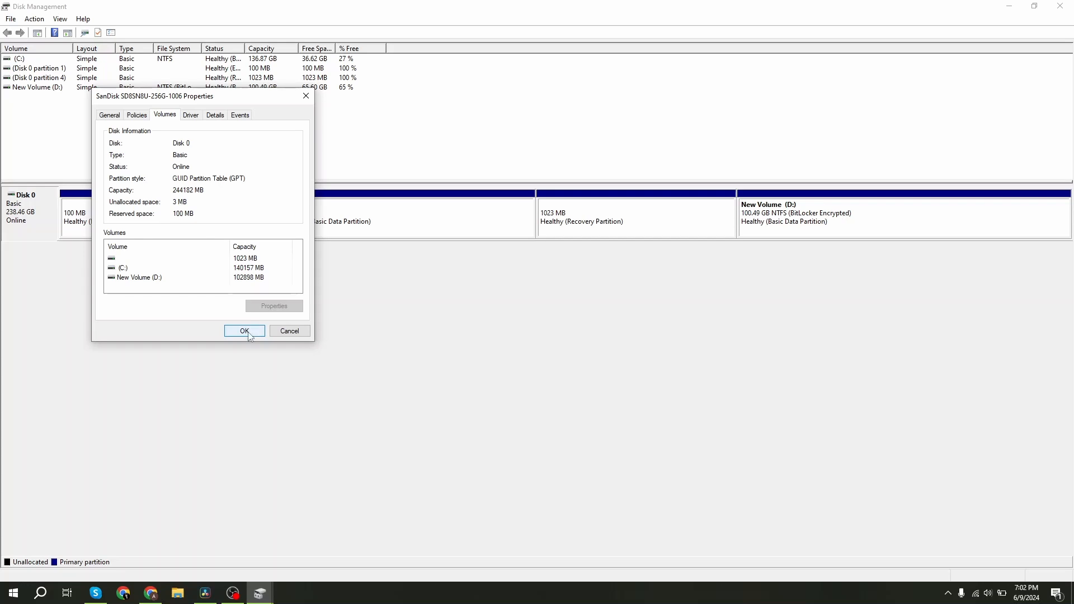
Close Disk 0 properties and shrink the C: volume by 1024 MB
left_click(244, 331)
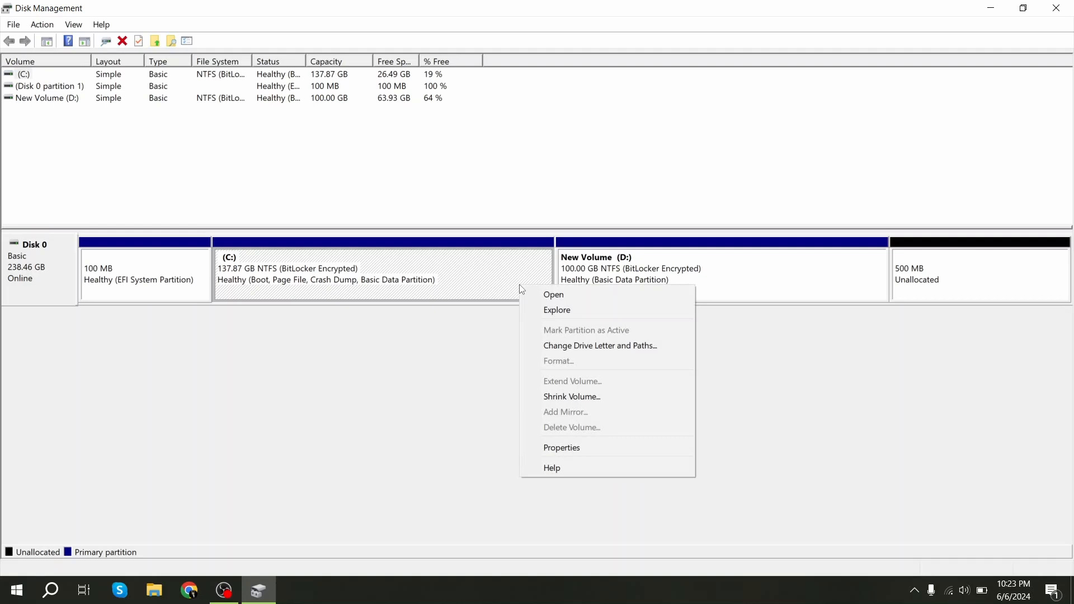
mouse_move(592, 404)
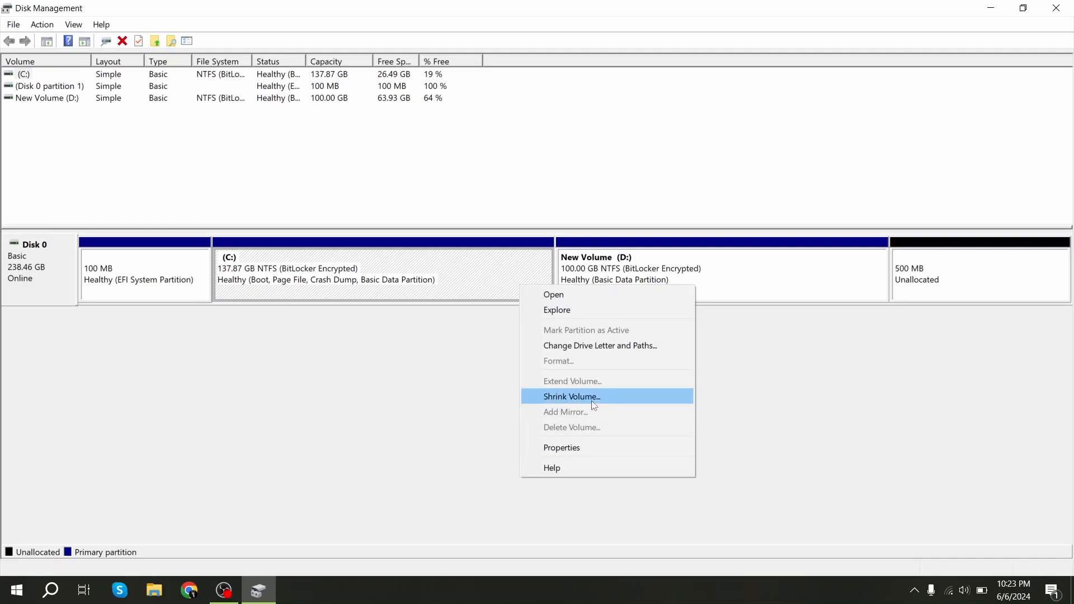
left_click(572, 397)
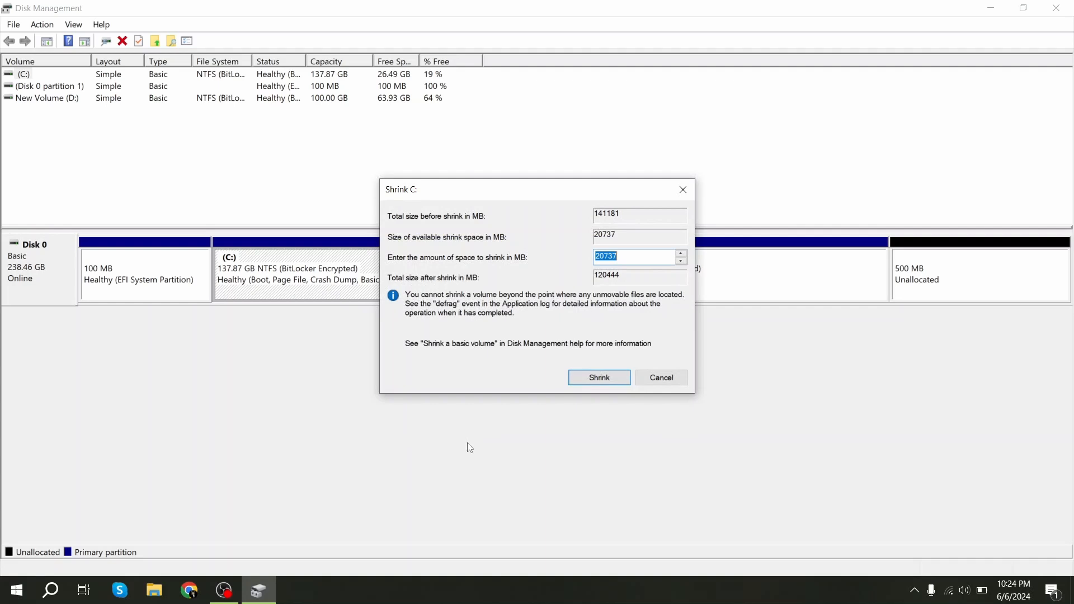
mouse_move(457, 452)
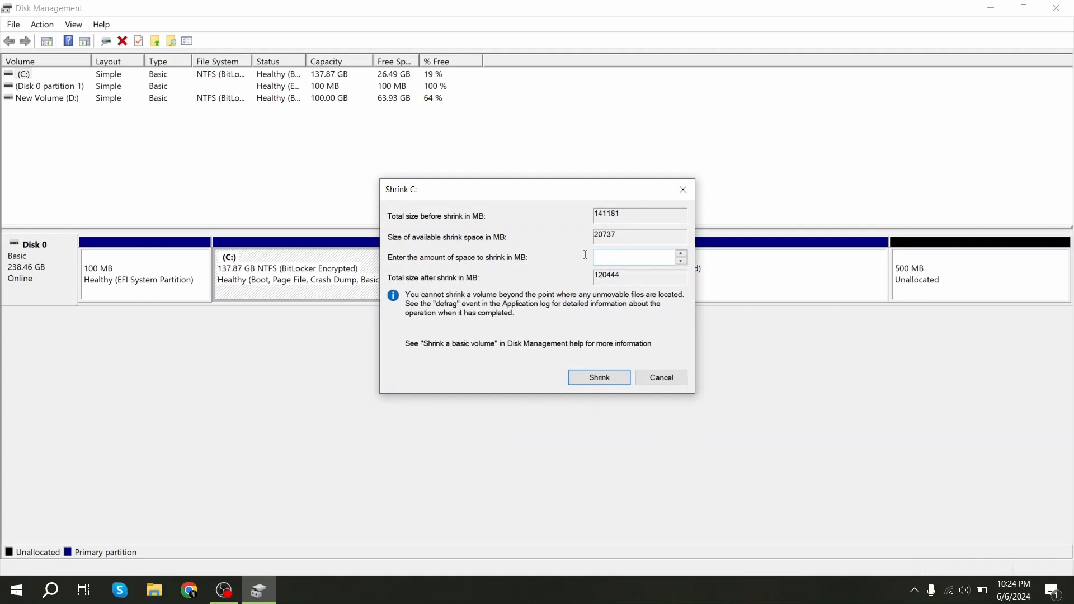
type("1")
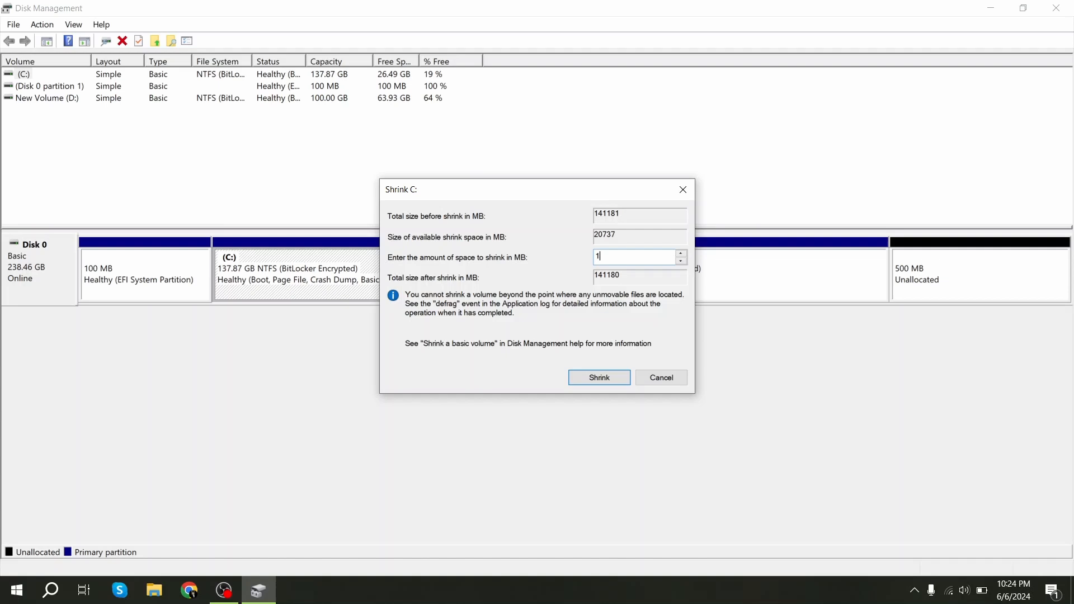
type("024")
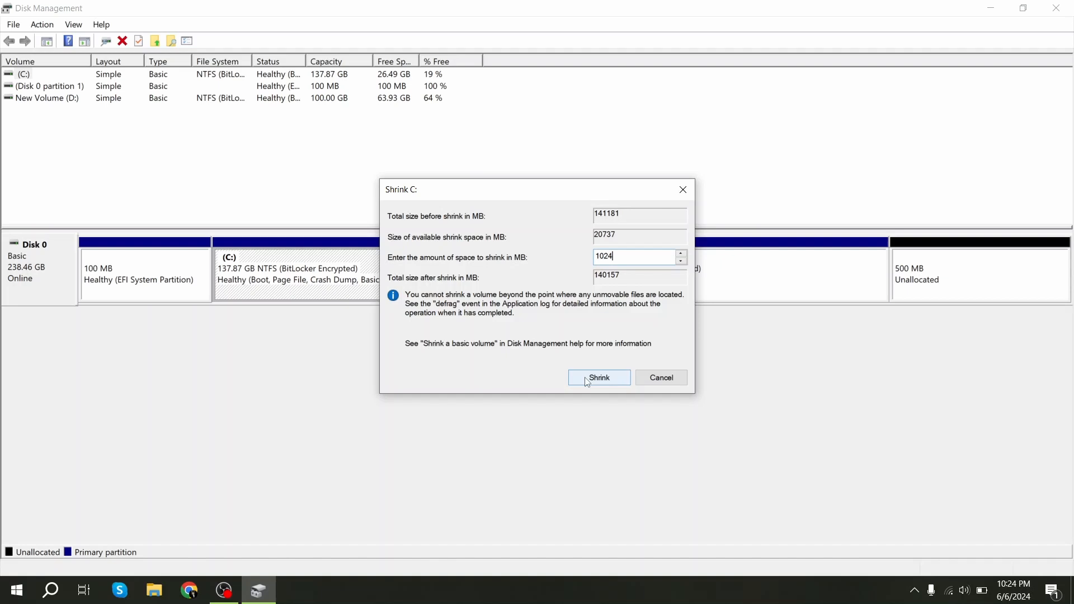
left_click(599, 378)
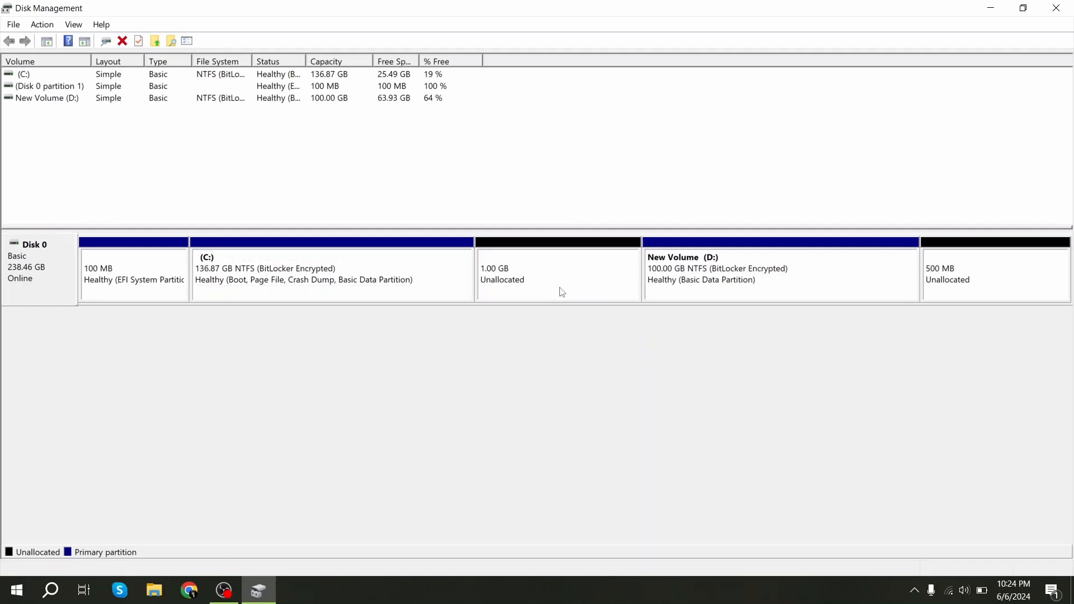
mouse_move(1007, 7)
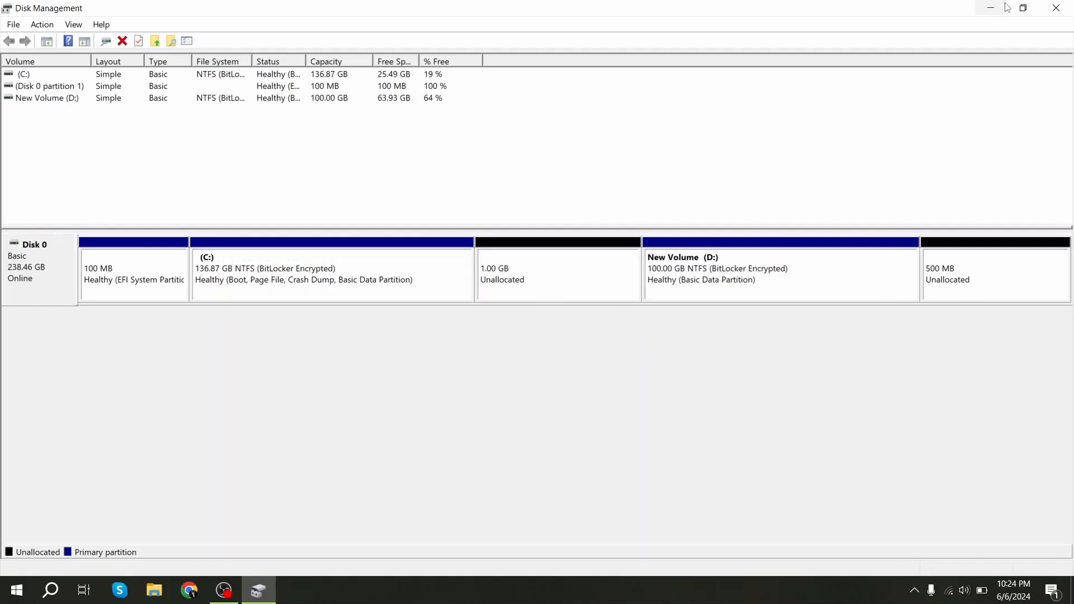
mouse_move(990, 7)
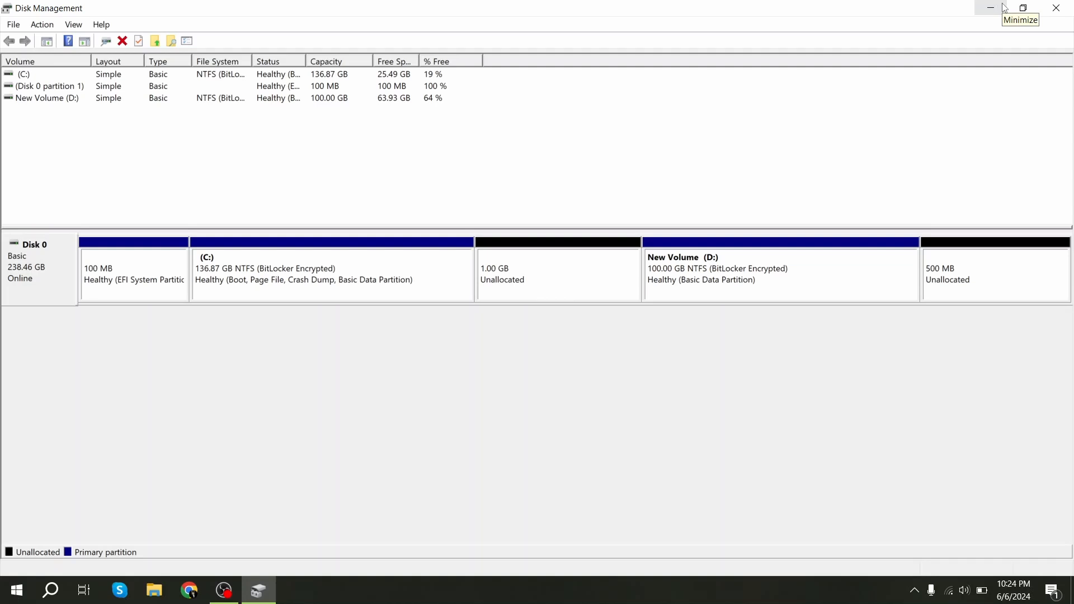
Start a New Simple Volume on the 1 GB space with no drive letter and NTFS quick format
right_click(557, 276)
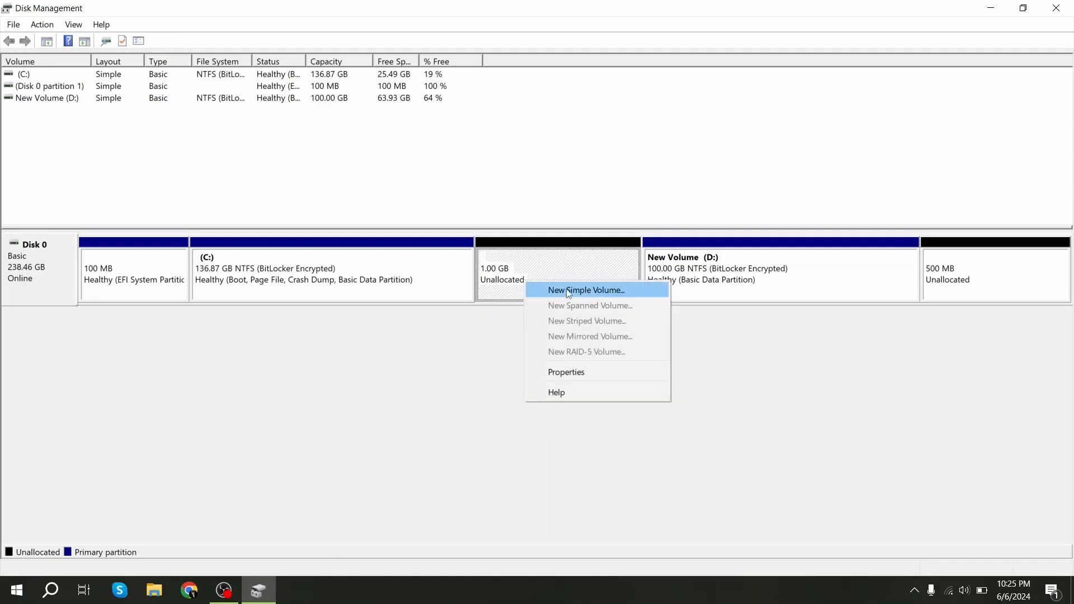
left_click(587, 290)
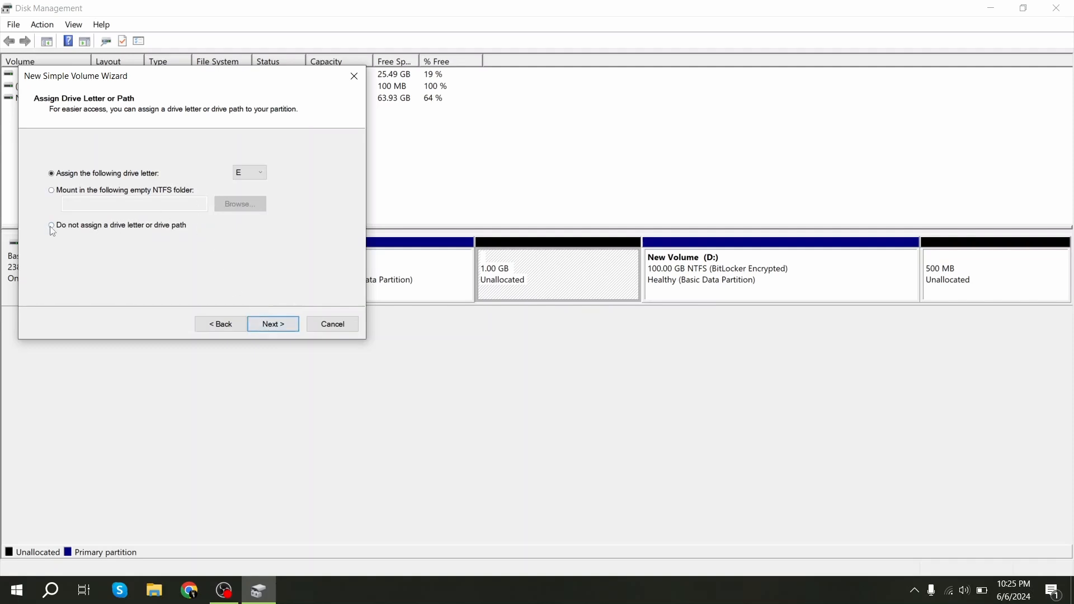
left_click(273, 324)
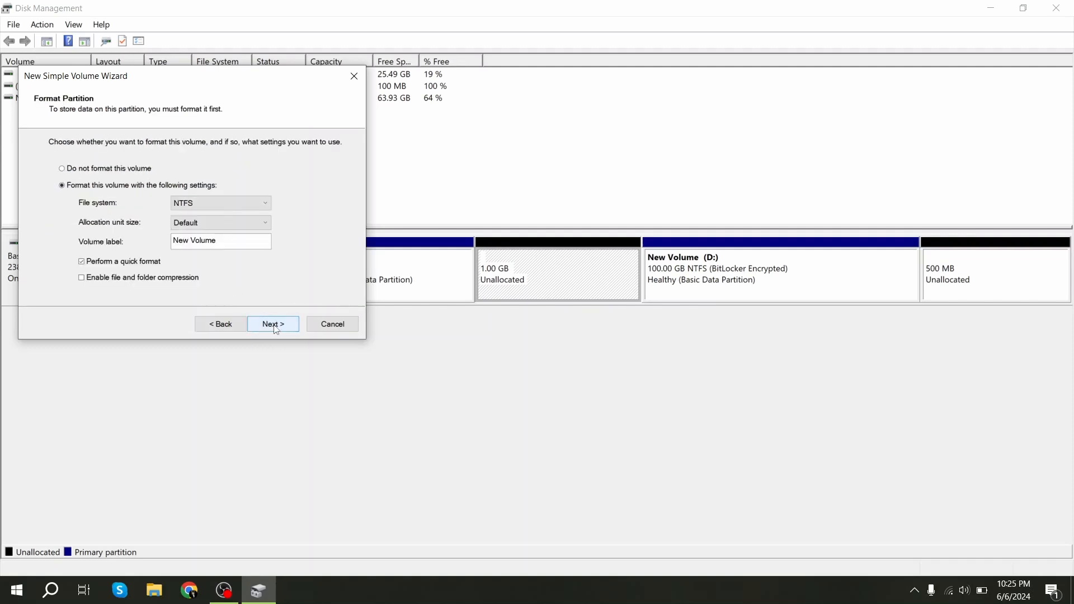
left_click(273, 324)
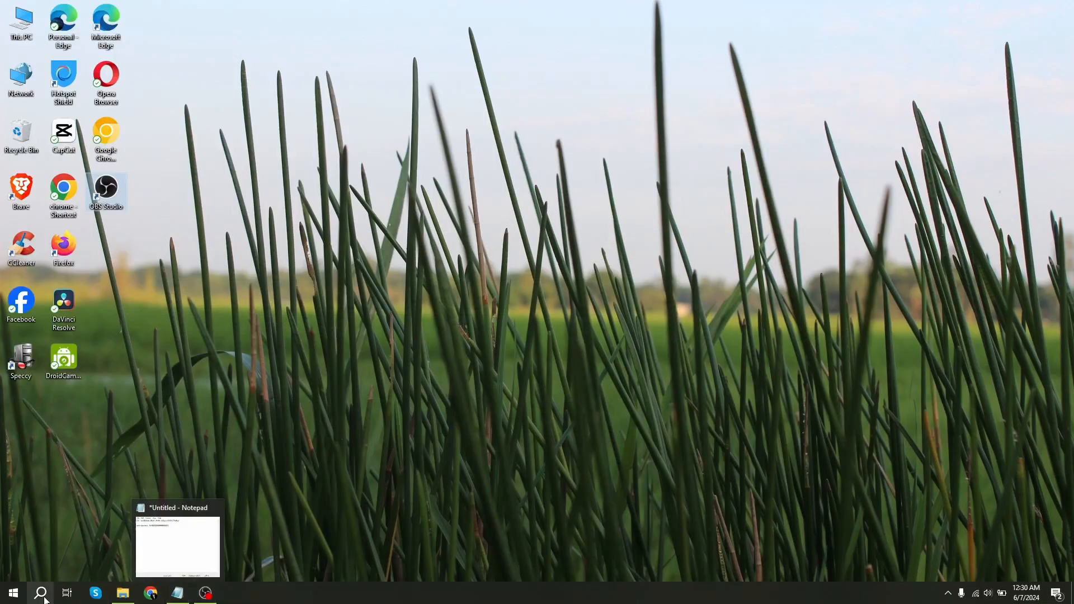
Search for cmd and run Command Prompt as administrator
left_click(40, 593)
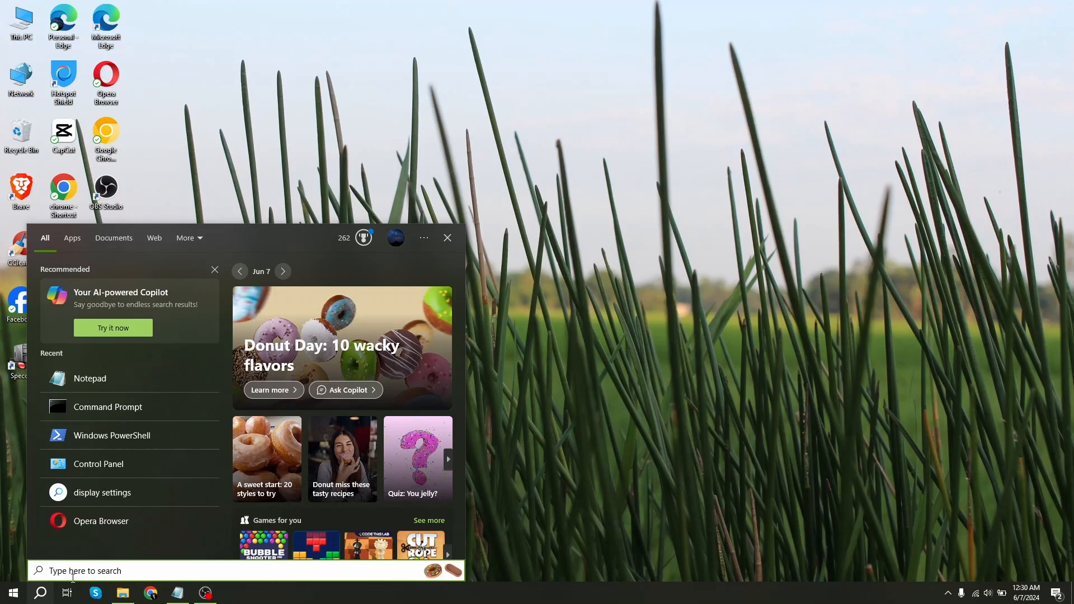
type("cmd")
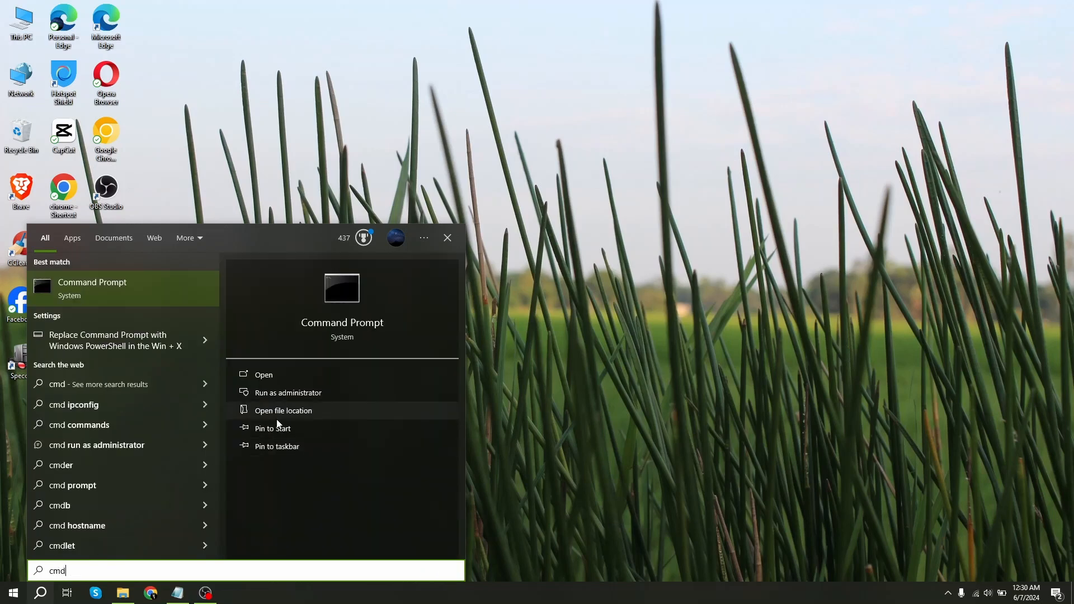
left_click(288, 393)
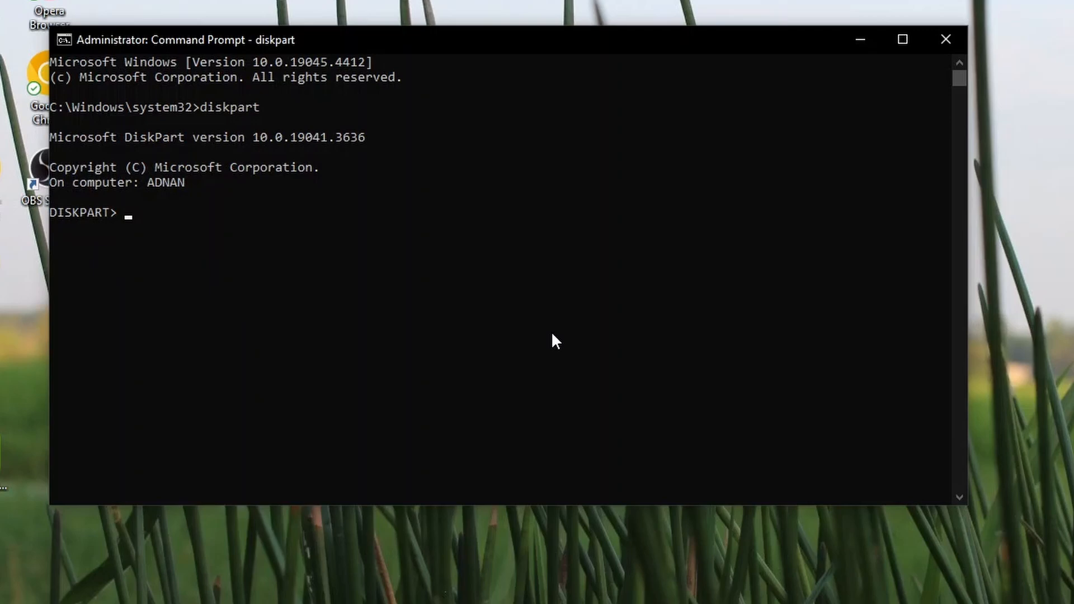
In DiskPart, list disks, select disk 0 and list its partitions
type("l")
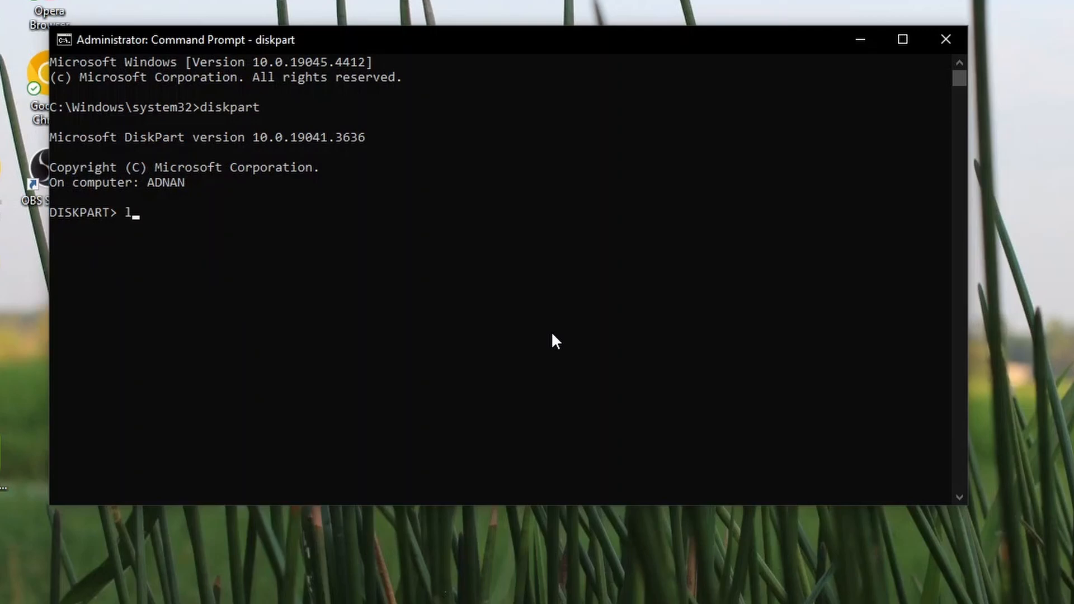
type("ist disk")
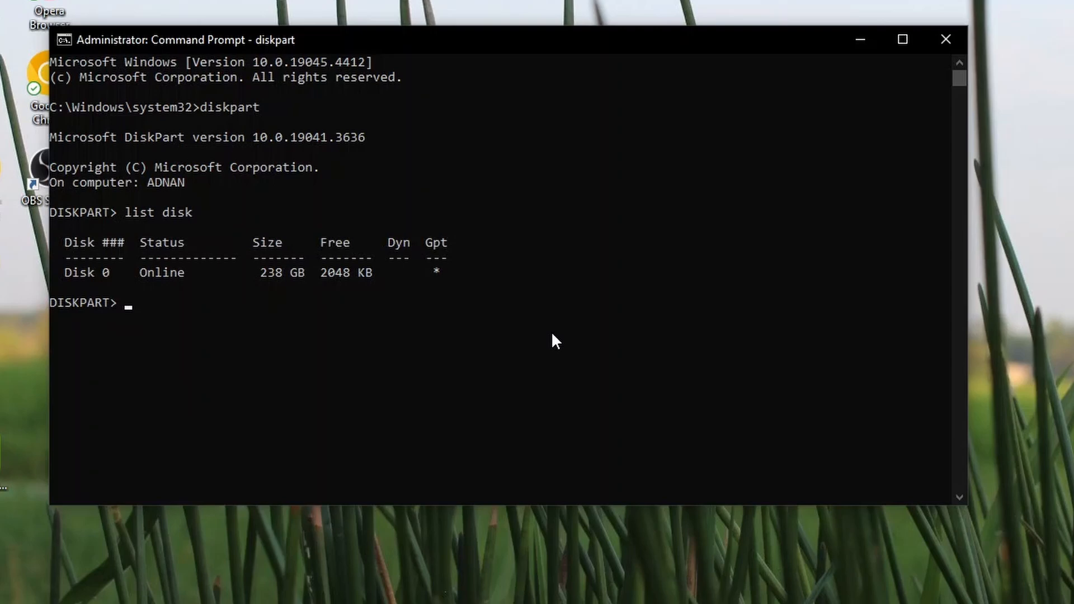
type("sel")
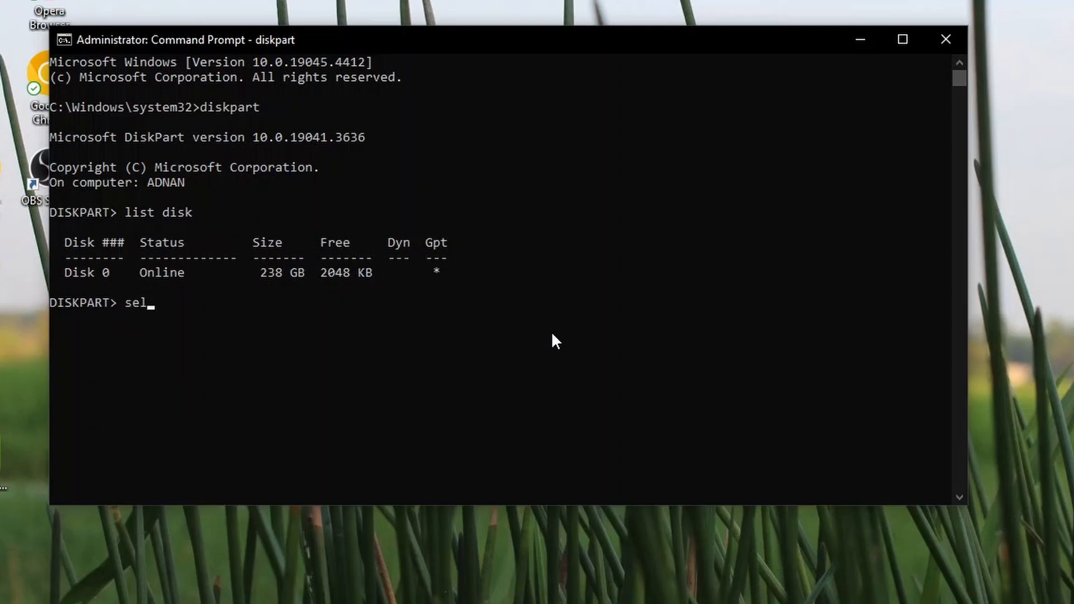
type("disk 0")
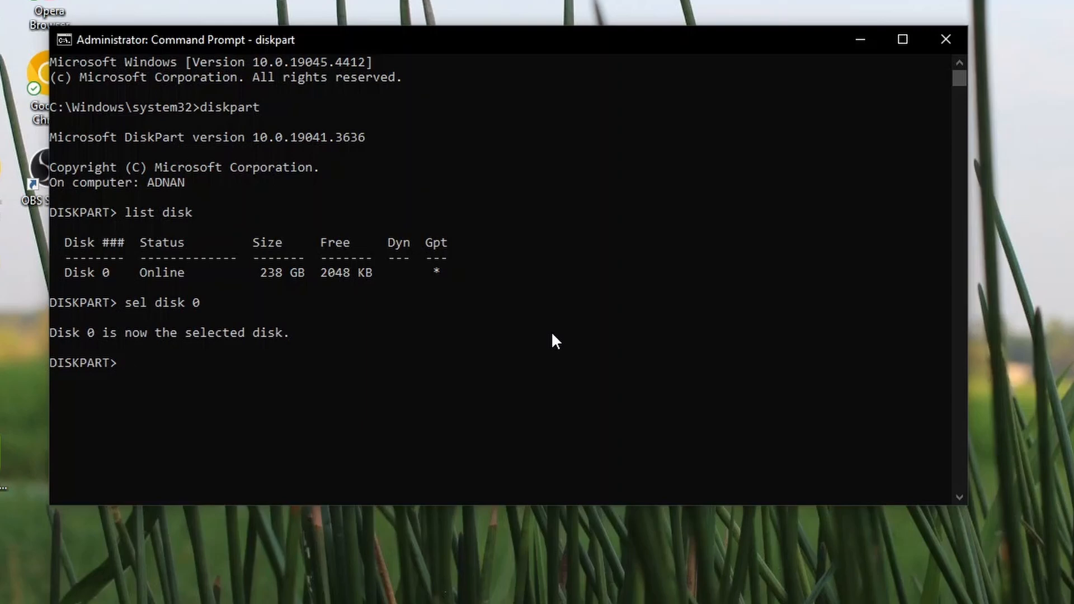
type("list par")
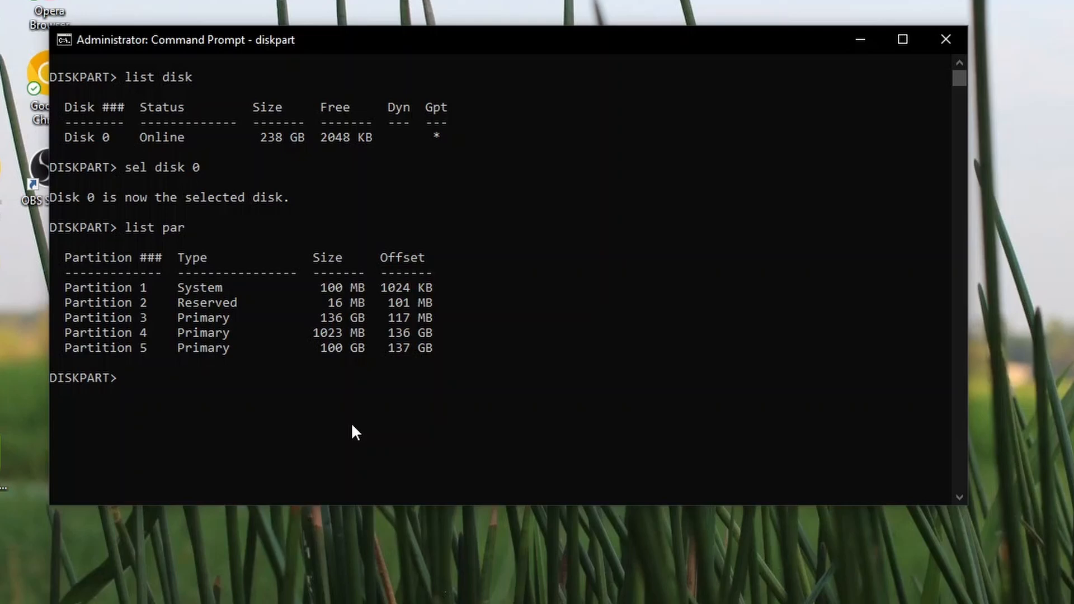
Select partition 4 and delete it with del par override
type("sel")
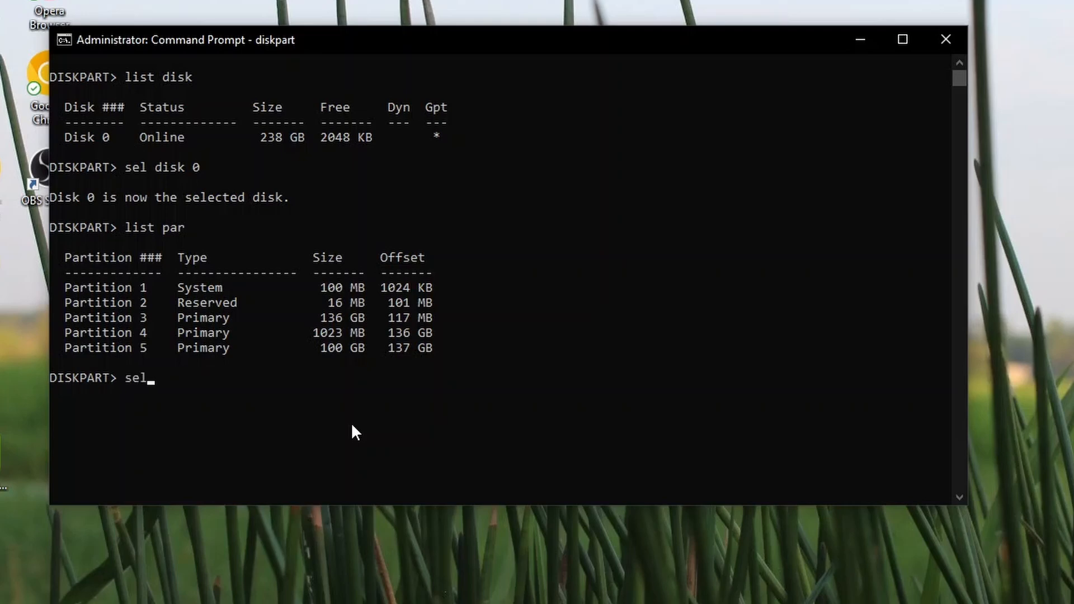
type("par 4")
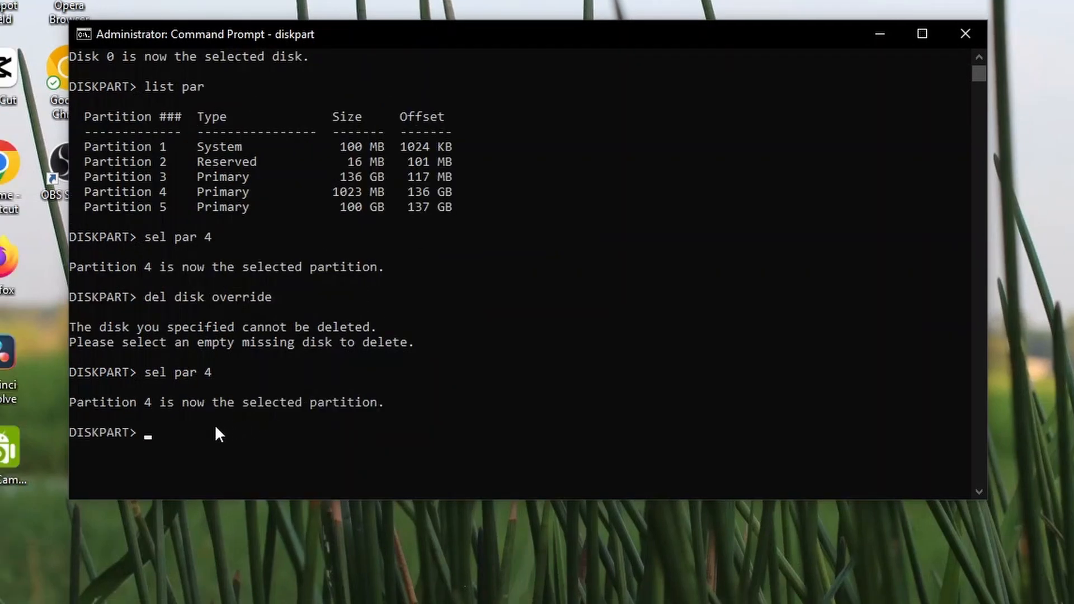
type("del")
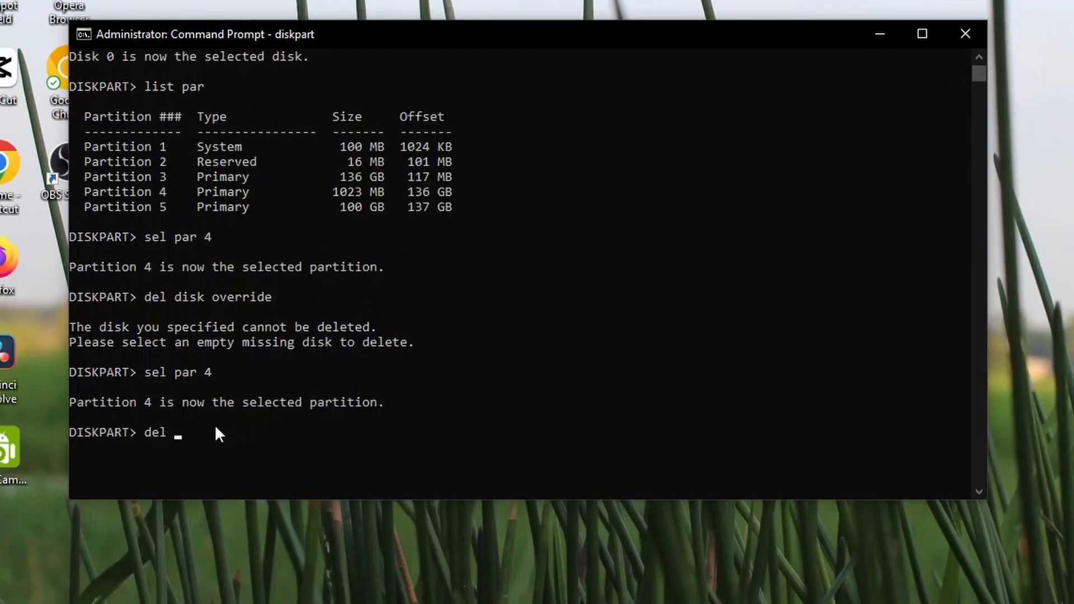
type("par o")
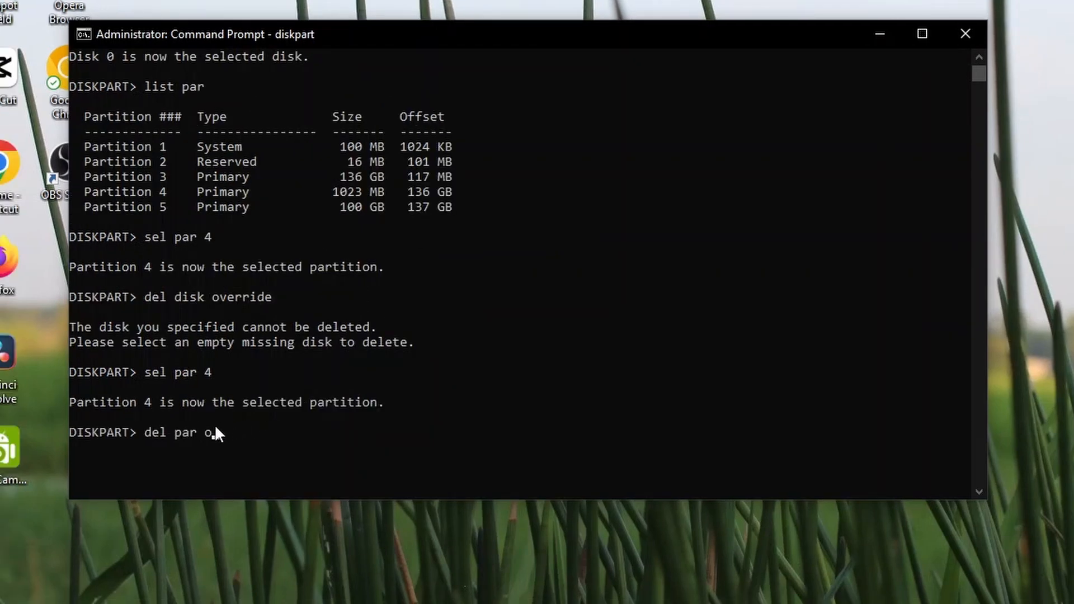
type("verr")
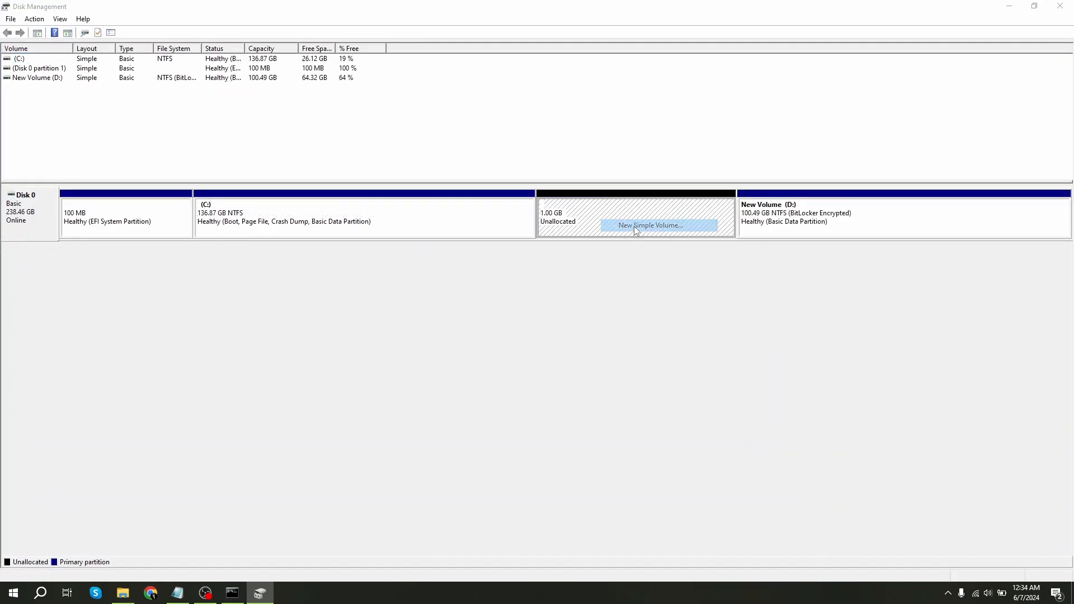
Create a full-size 1023 MB NTFS volume labelled 'system recovery' with no drive letter
left_click(651, 225)
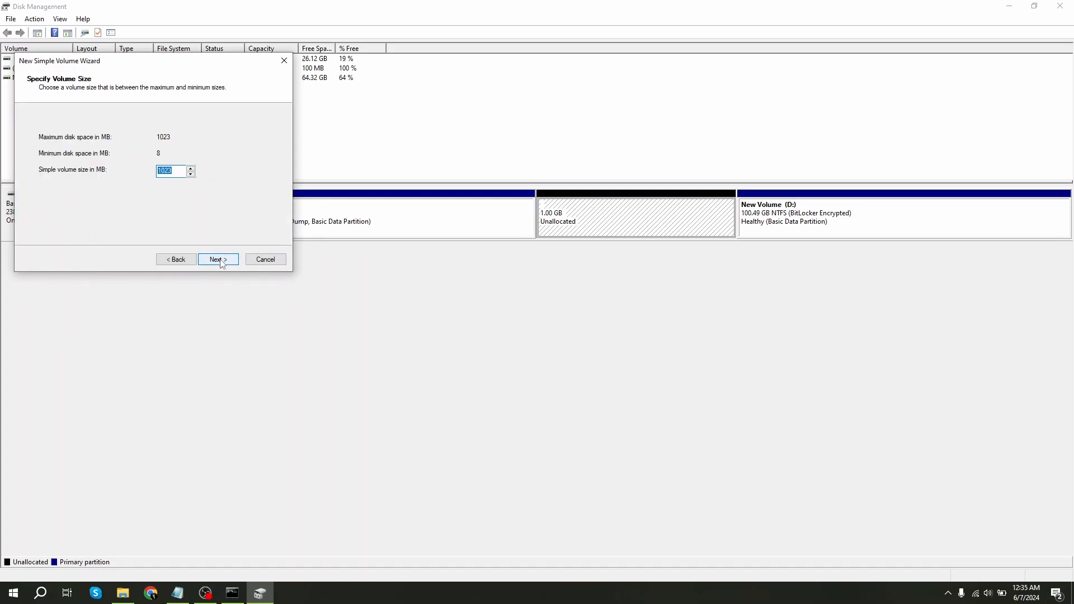
left_click(218, 260)
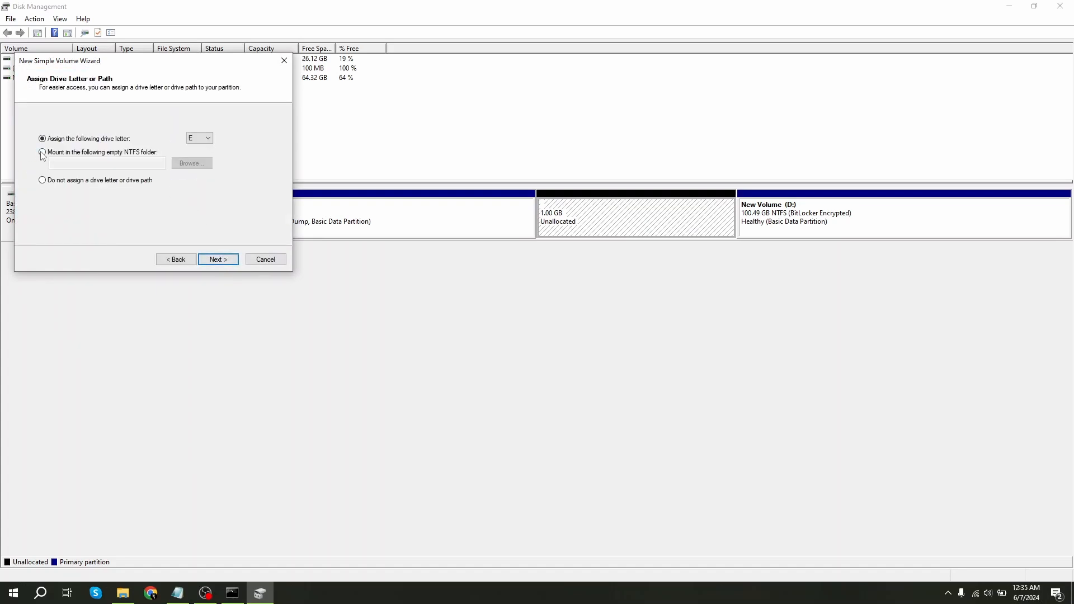
left_click(42, 180)
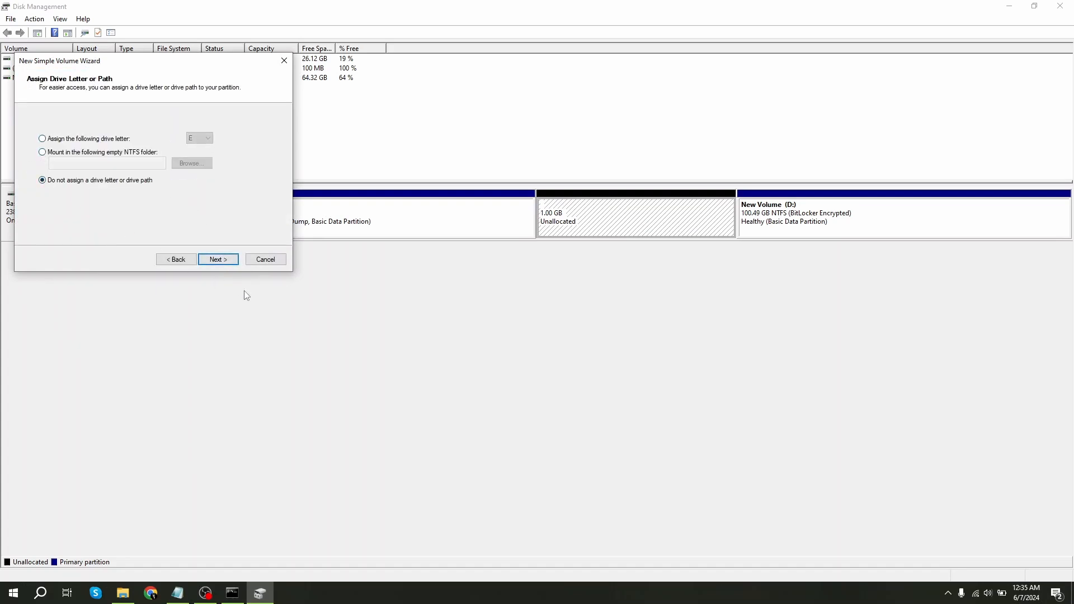
left_click(218, 259)
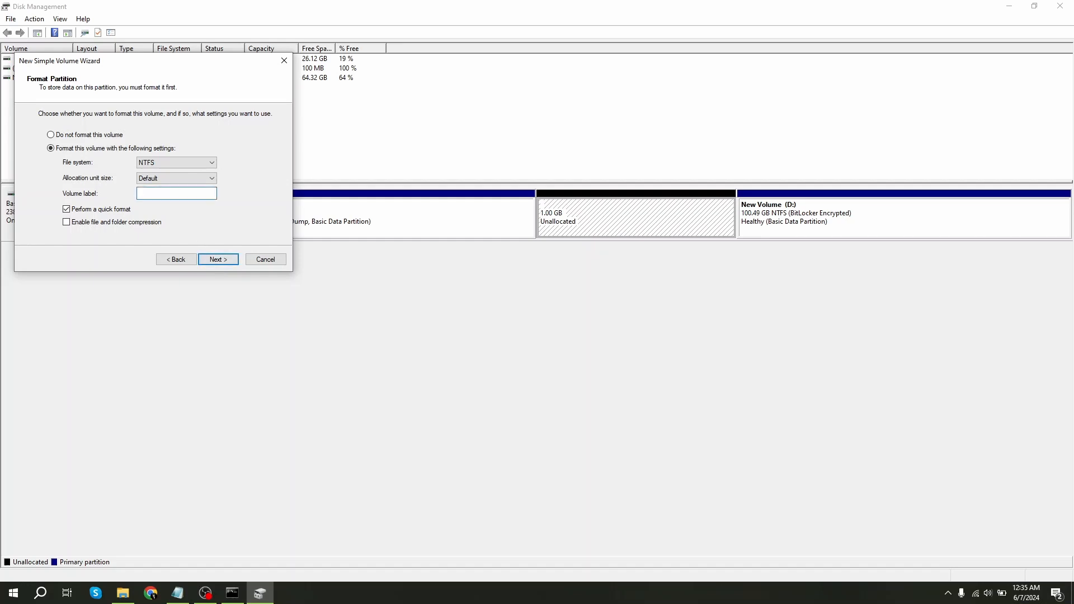
type("syes")
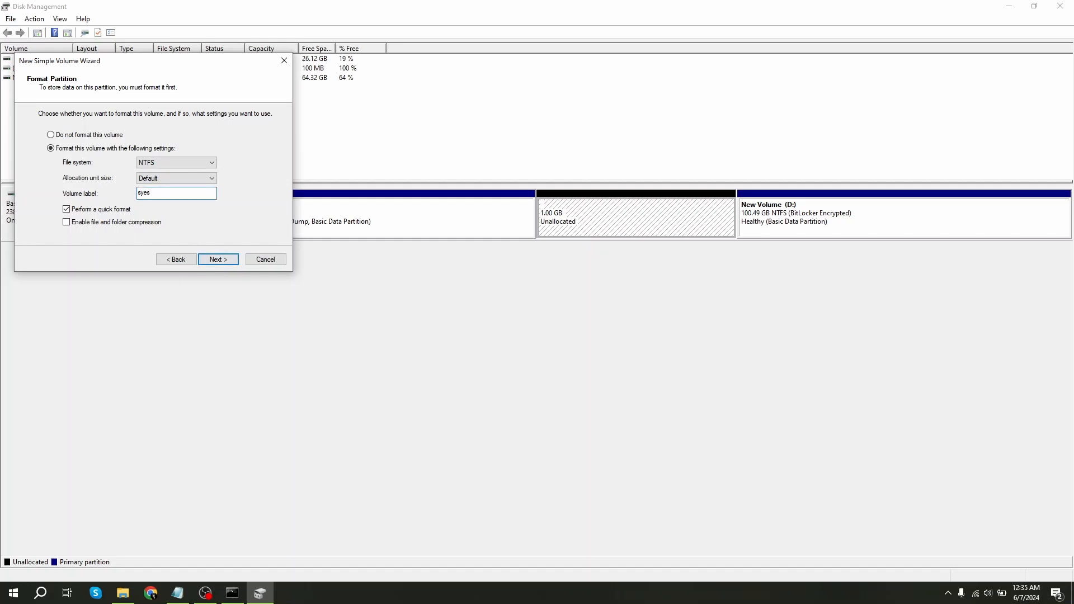
type("system recover")
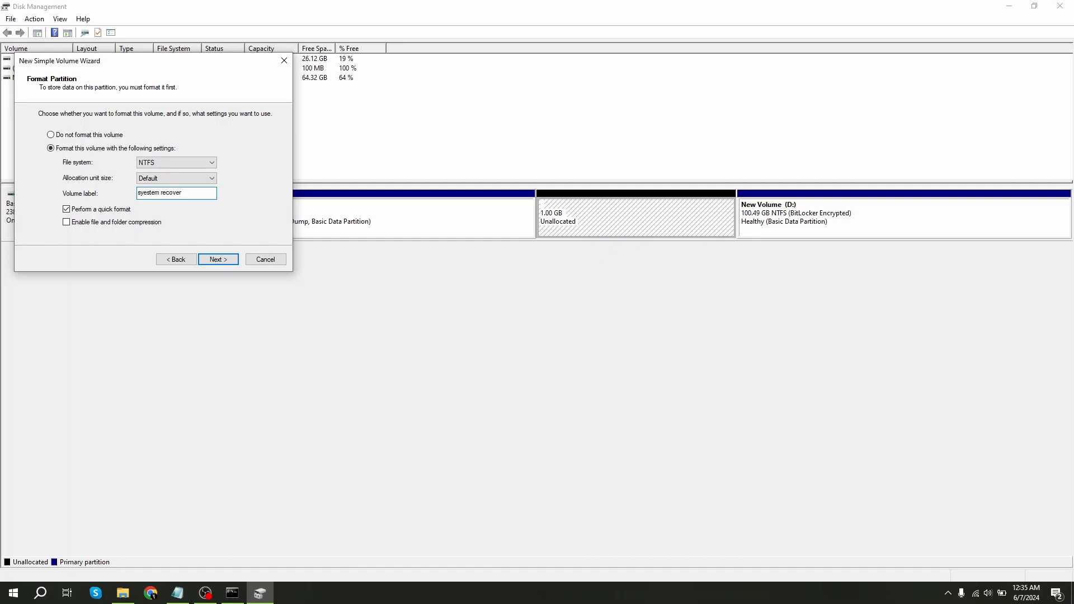
type("y")
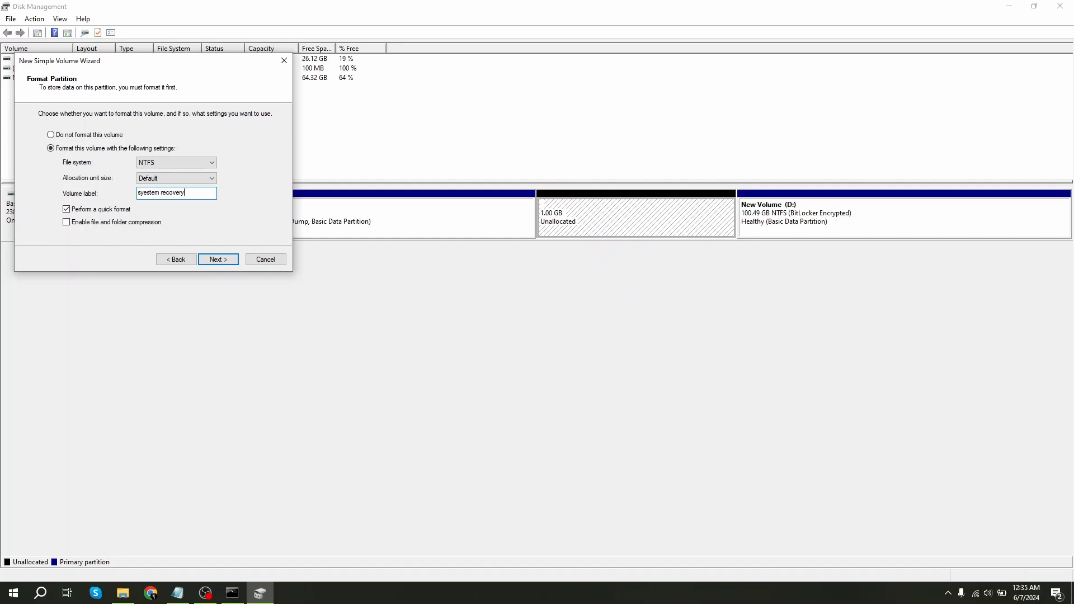
left_click(218, 259)
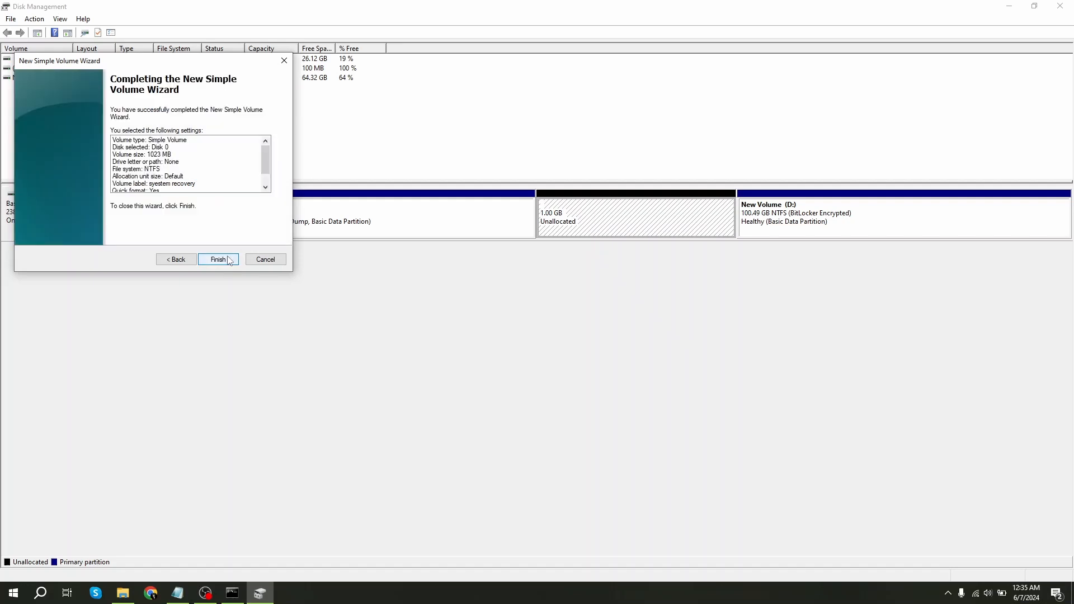
left_click(218, 259)
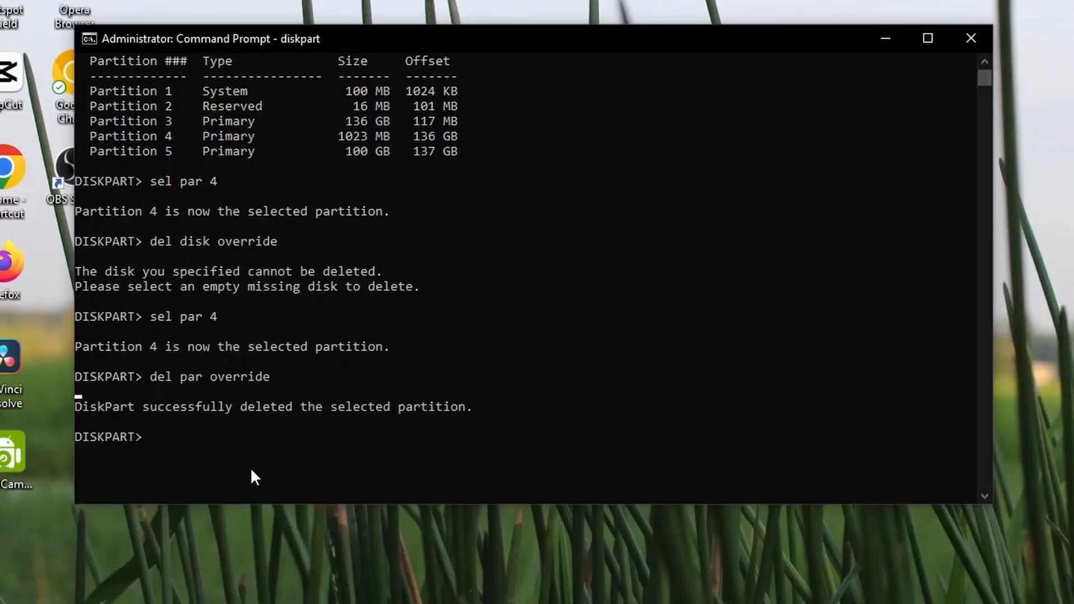
List partitions, select the 1023 MB partition 4, and begin typing 'set id='
type("pa")
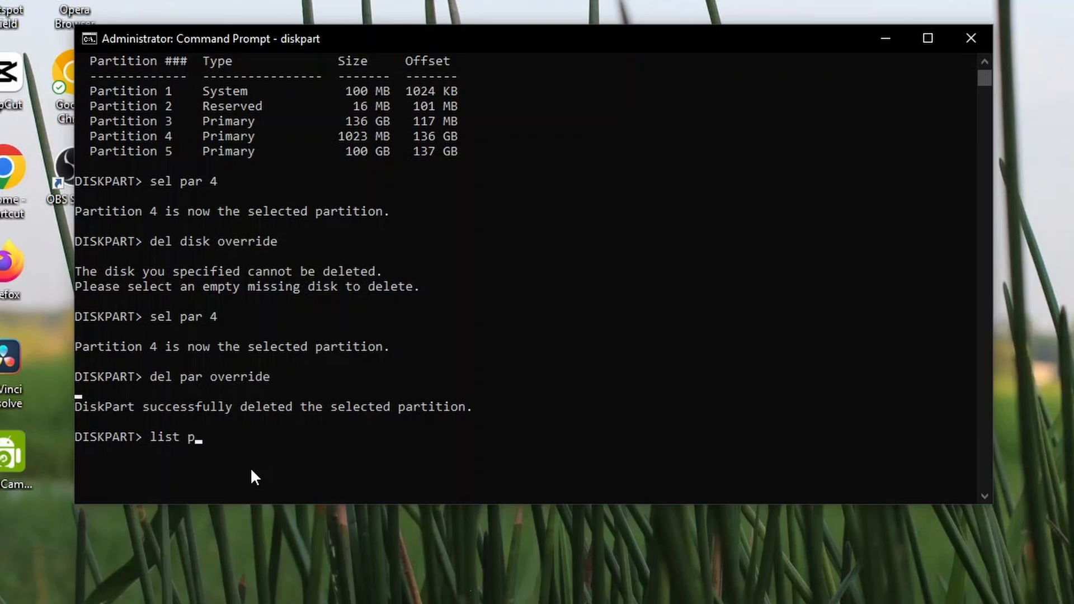
key("Enter")
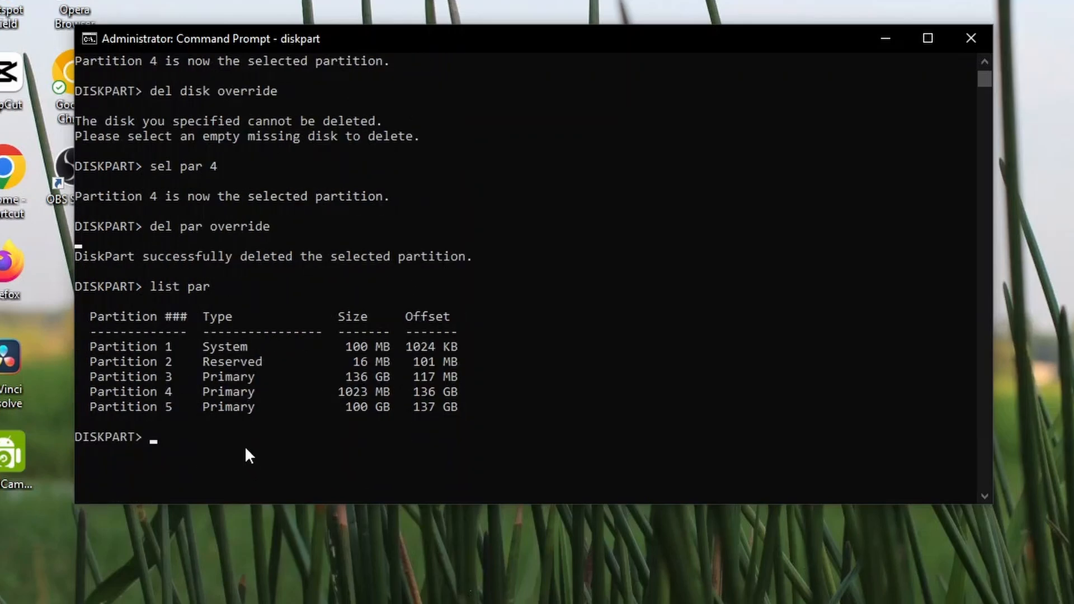
type("sel")
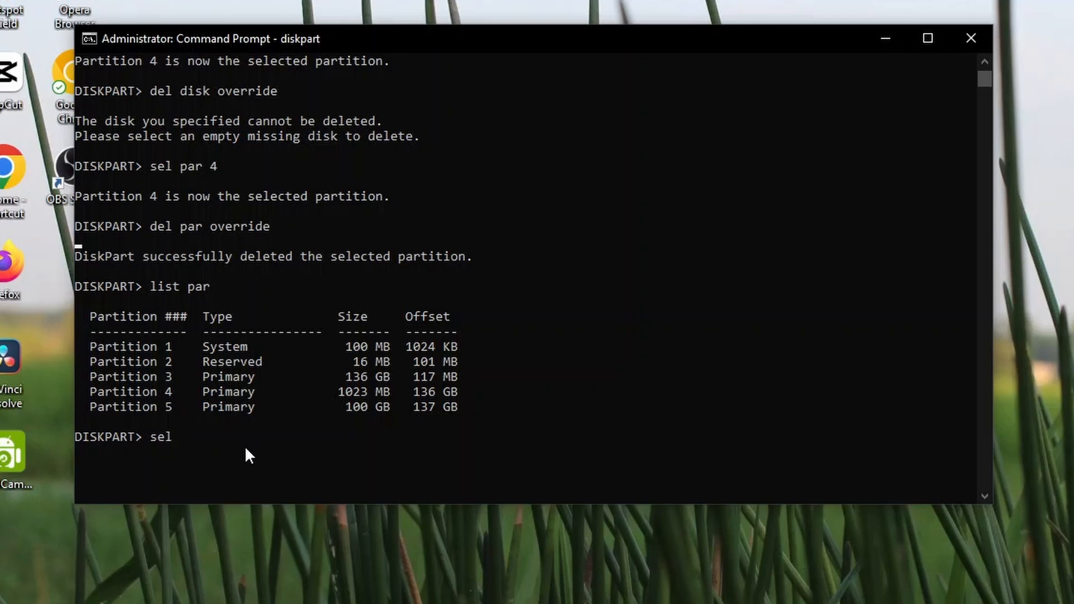
type("par 4")
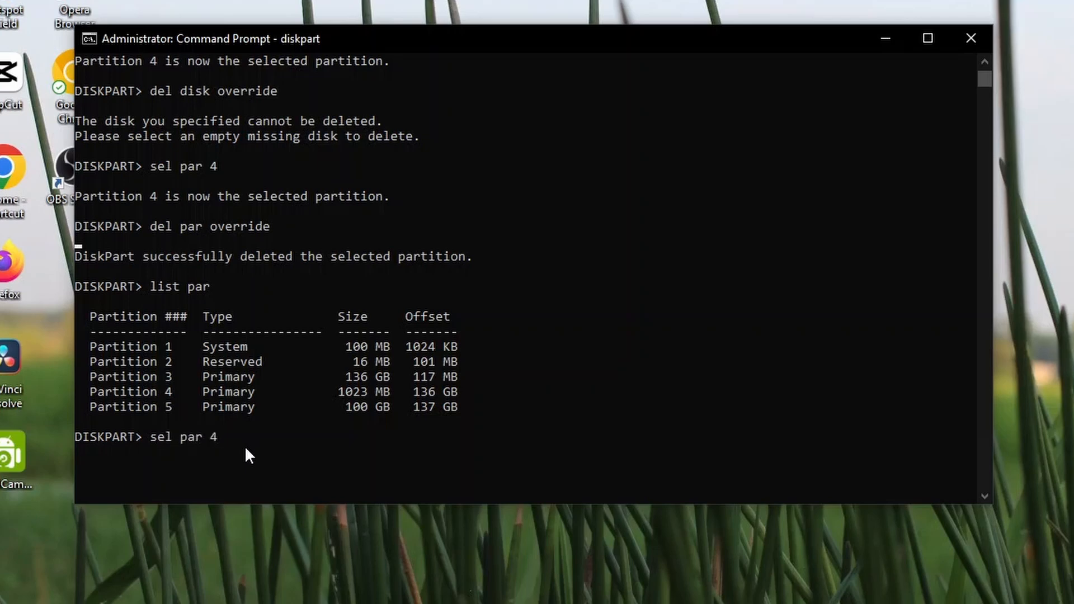
key("Enter")
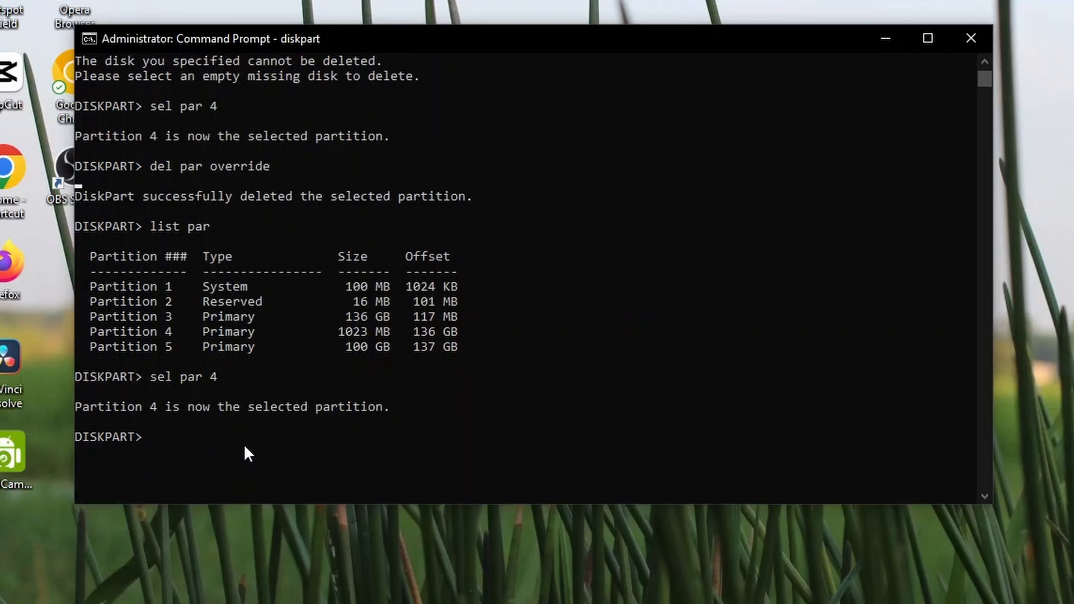
type("set")
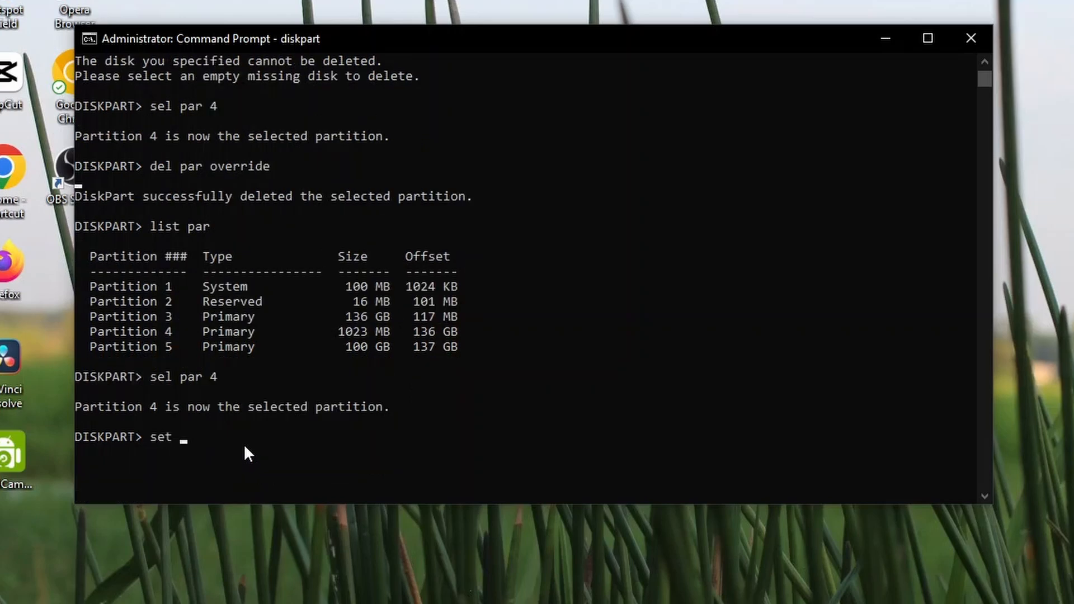
type("id")
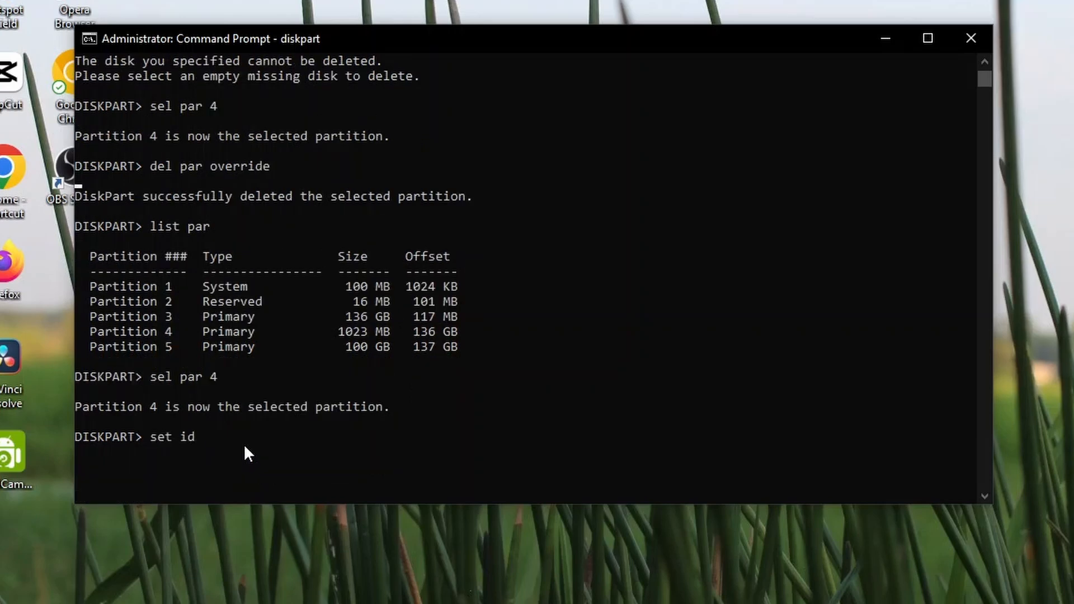
type("=")
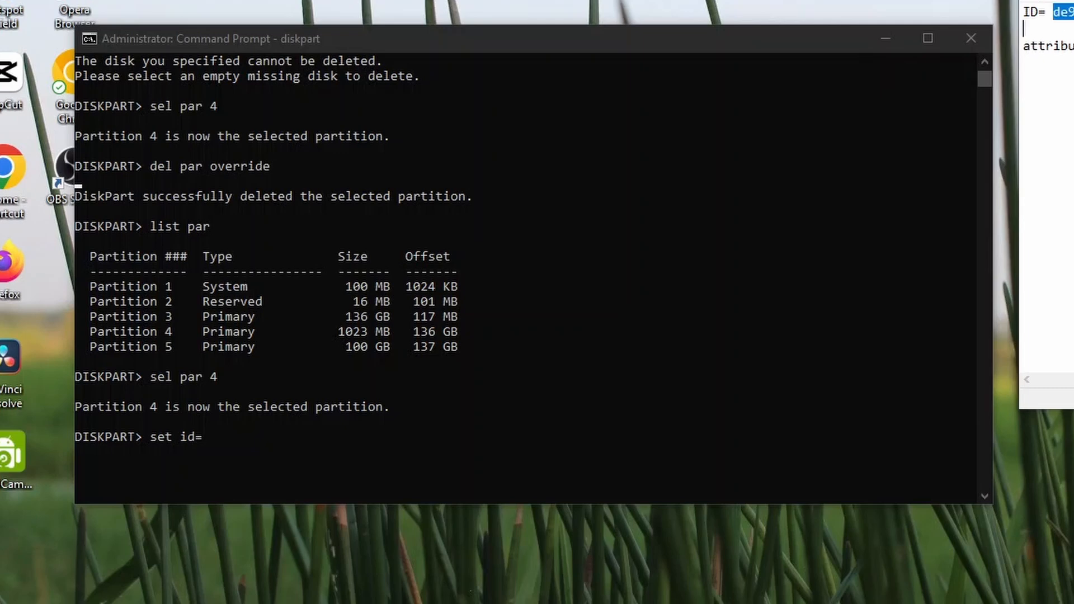
Set partition 4's ID to de94bba4-06d1-4d40-a16a-bfd50179d6ac
left_click(214, 441)
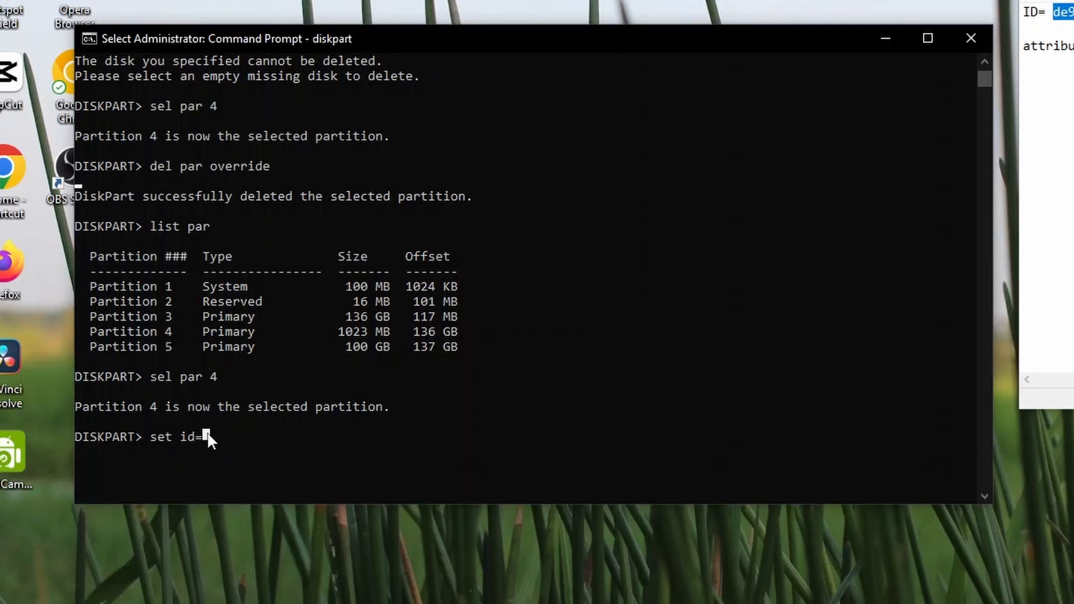
type("de94bba4-06d1-4d40-a16a-bfd50179d6ac")
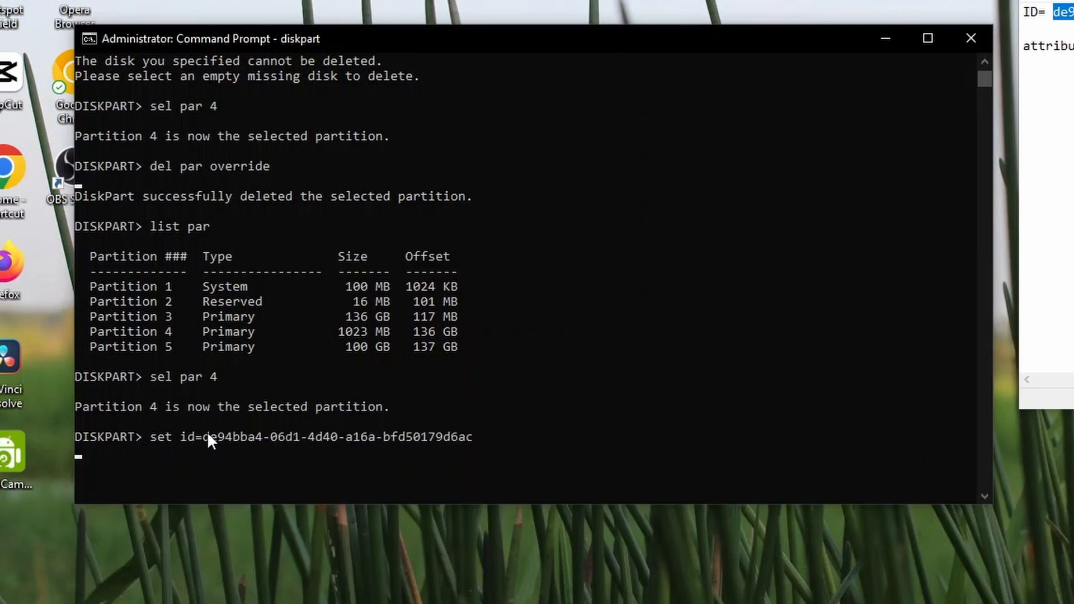
key("Enter")
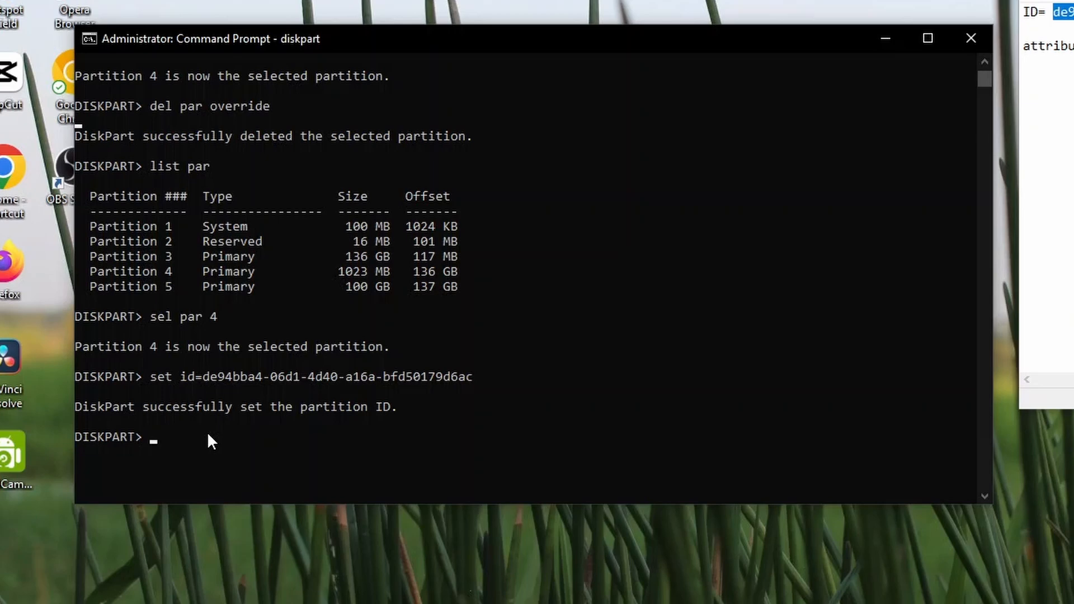
type("gpt")
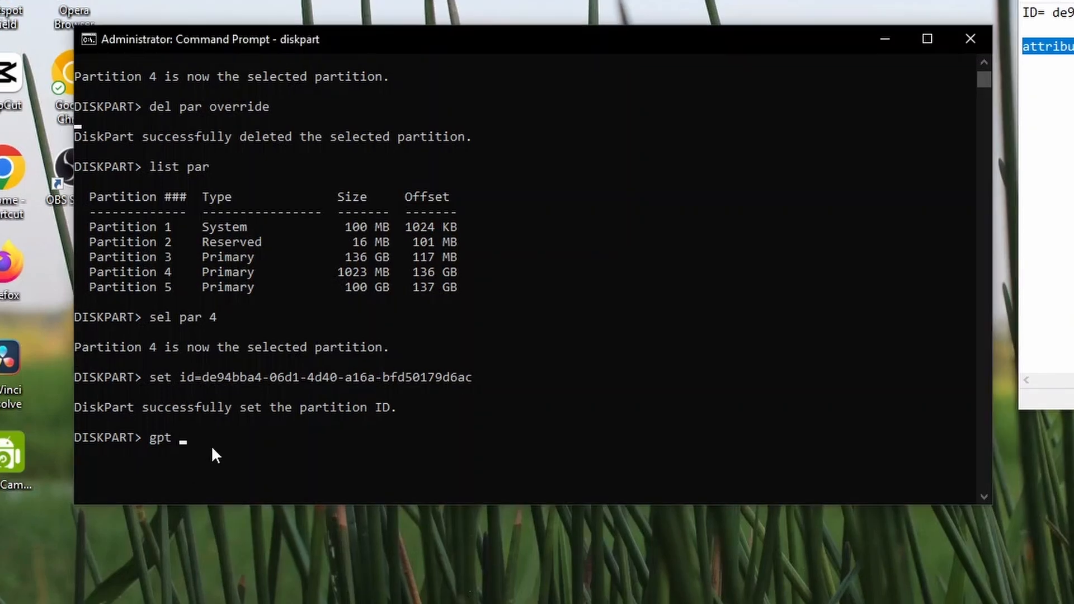
type("attributes=0x8000000000000001")
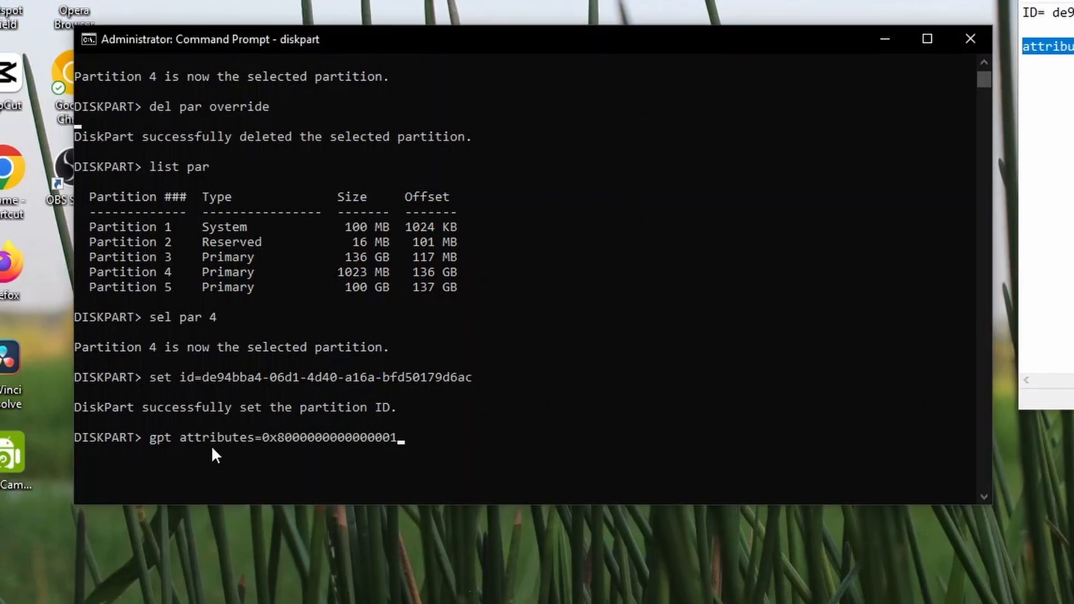
key("Enter")
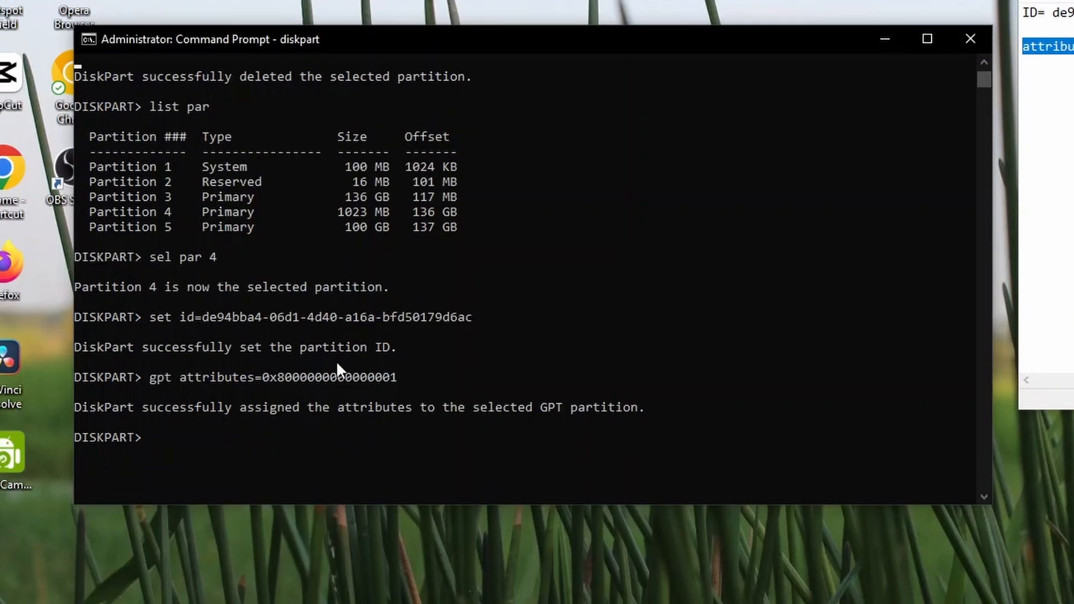
mouse_move(325, 430)
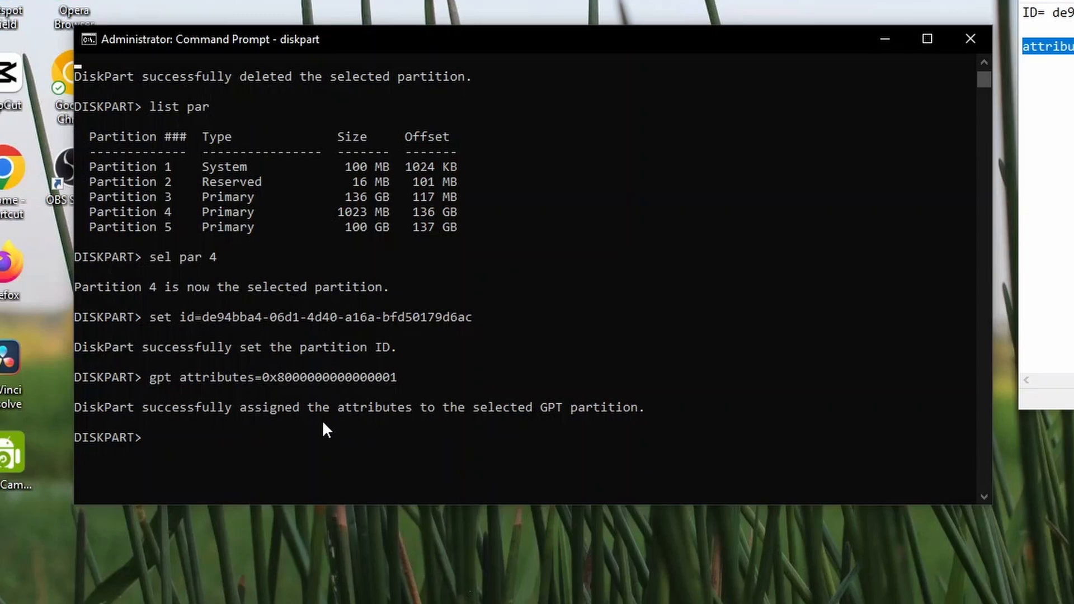
type("exit")
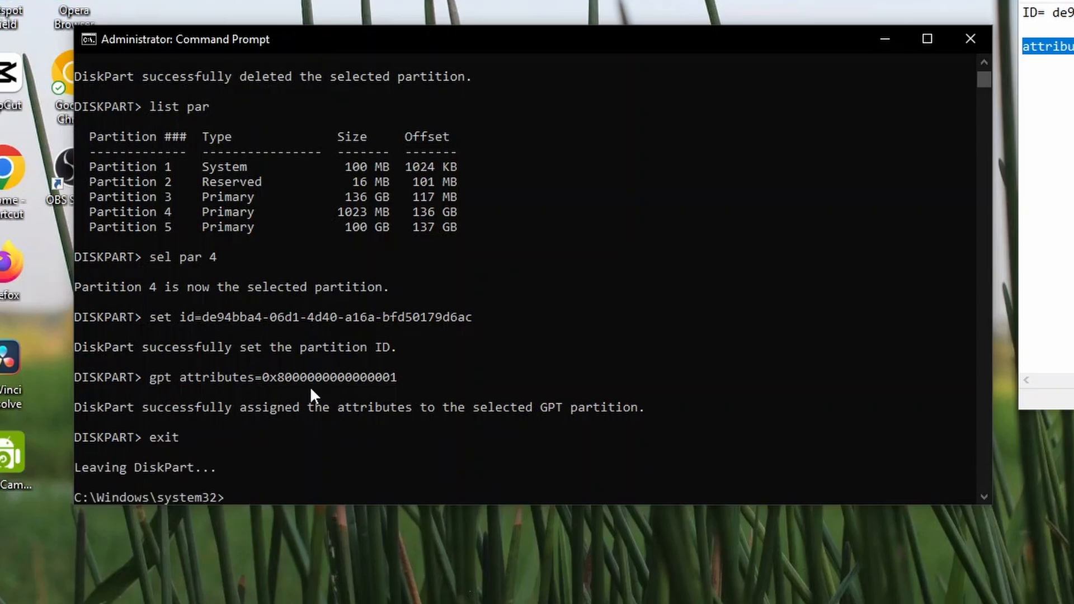
type("exi")
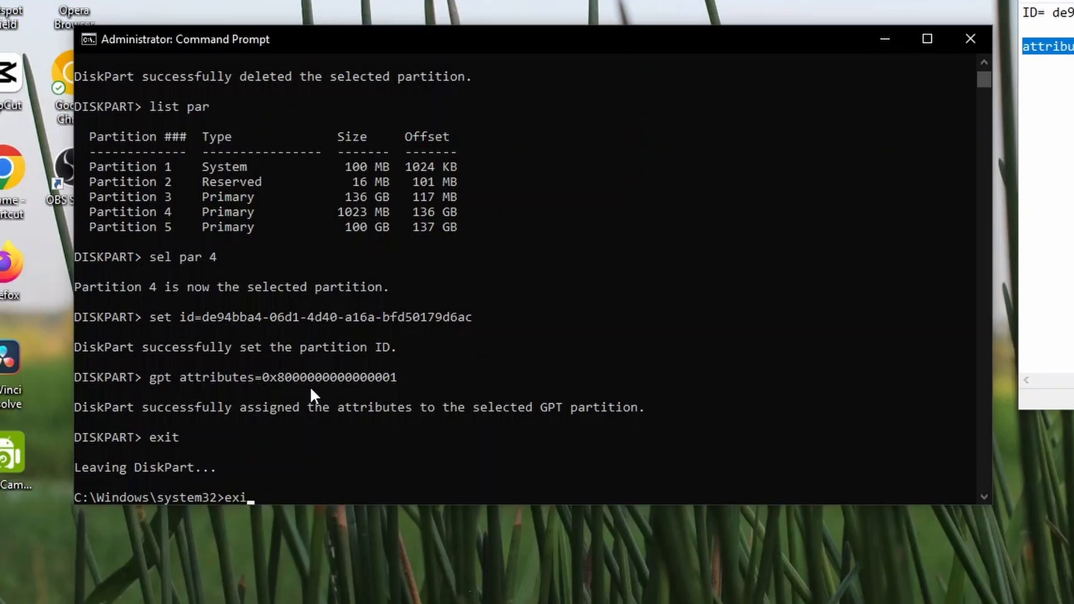